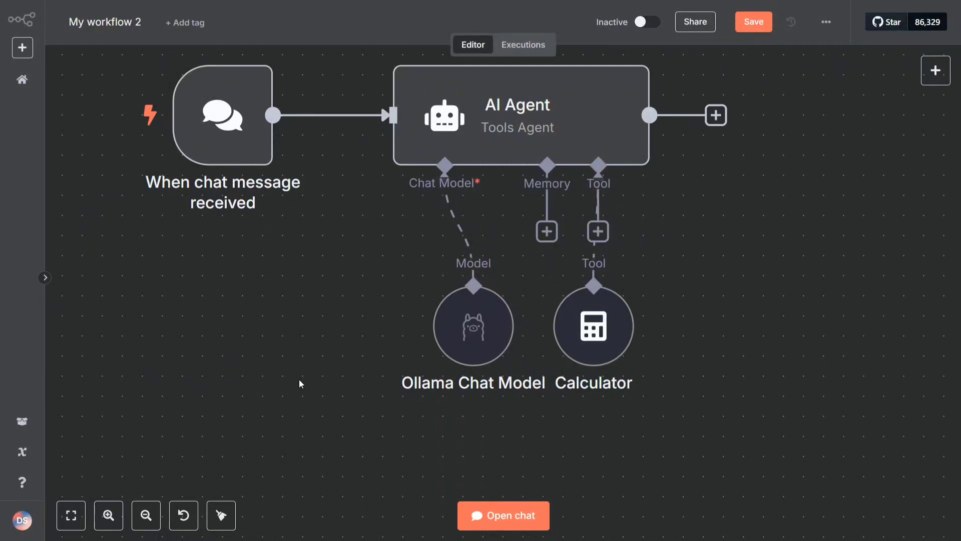
{"action": "mouse_move", "coordinate": [301, 386]}
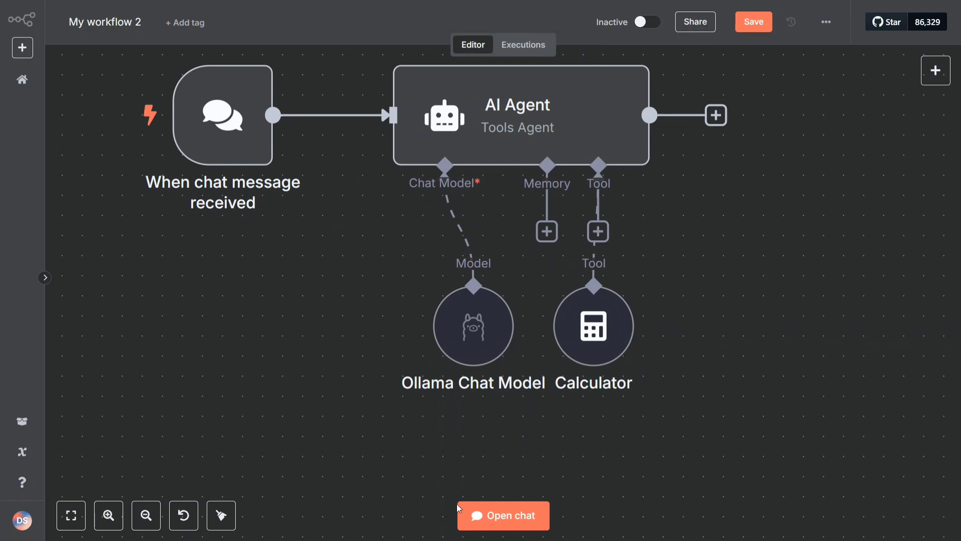
- Send the chat question 'What is 23 + 2 equal to?' to the agent
{"action": "left_click", "coordinate": [503, 514]}
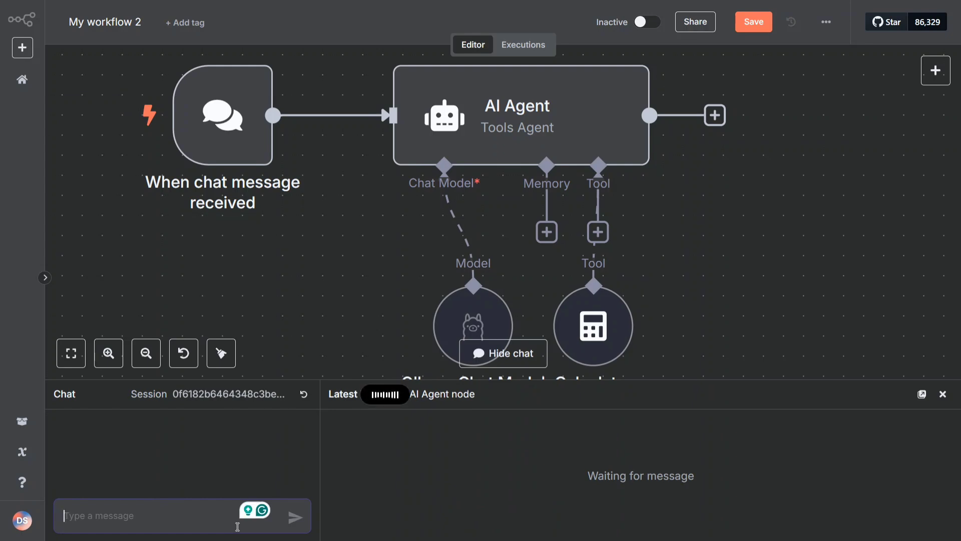
{"action": "type", "text": "What is 23 + 2 equal to?"}
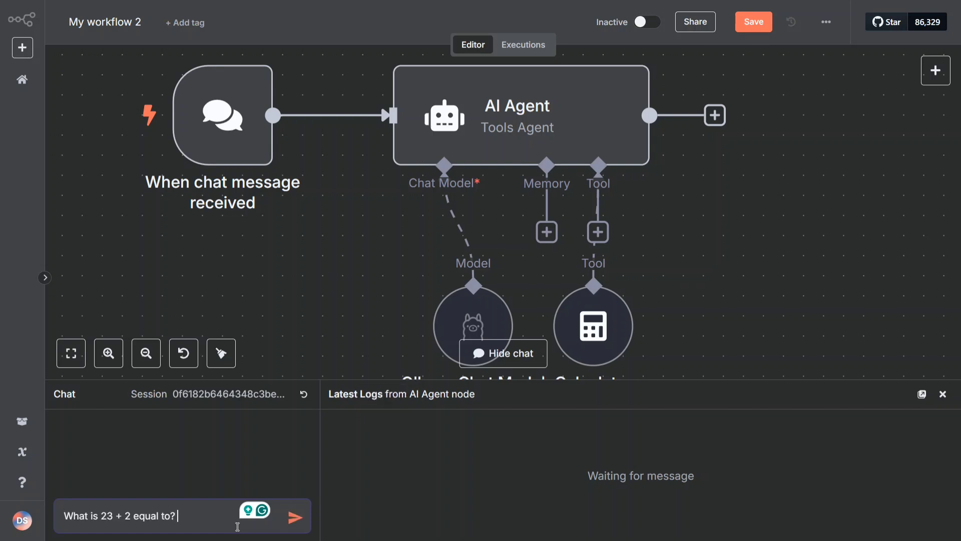
{"action": "left_click", "coordinate": [295, 517]}
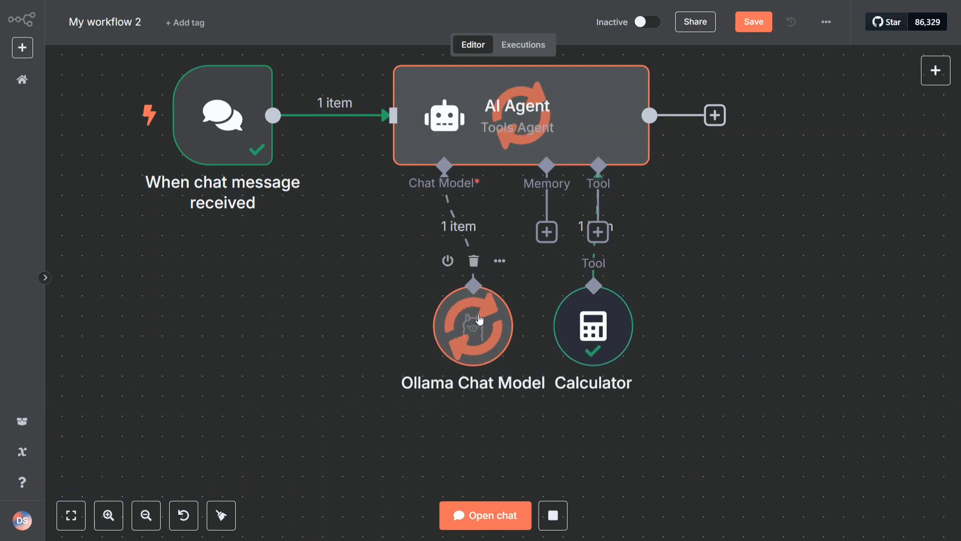
{"action": "mouse_move", "coordinate": [610, 353]}
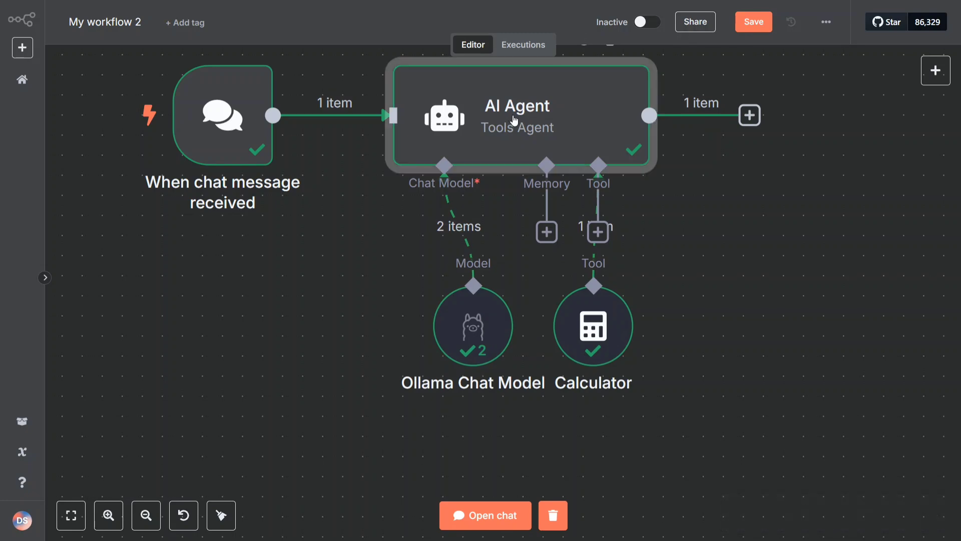
{"action": "double_click", "coordinate": [517, 116]}
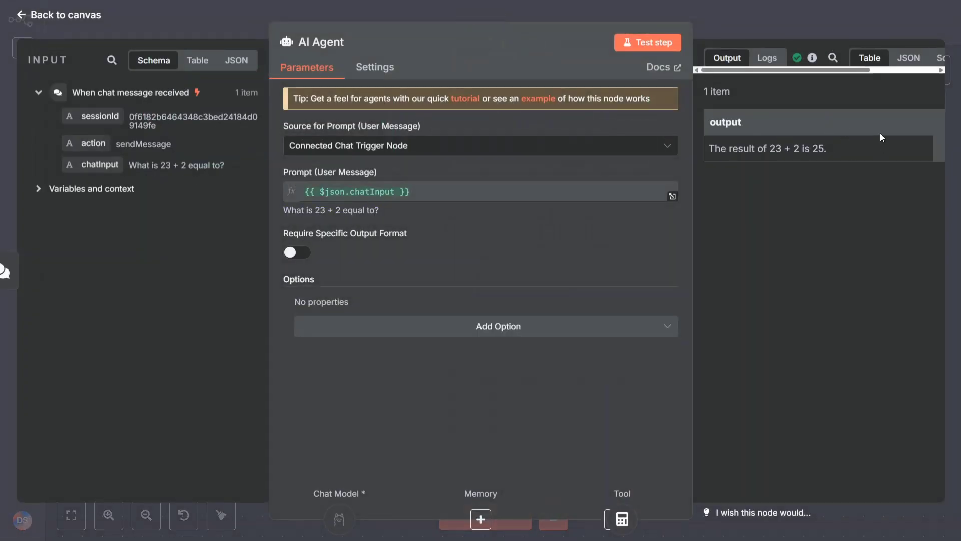
{"action": "mouse_move", "coordinate": [803, 187]}
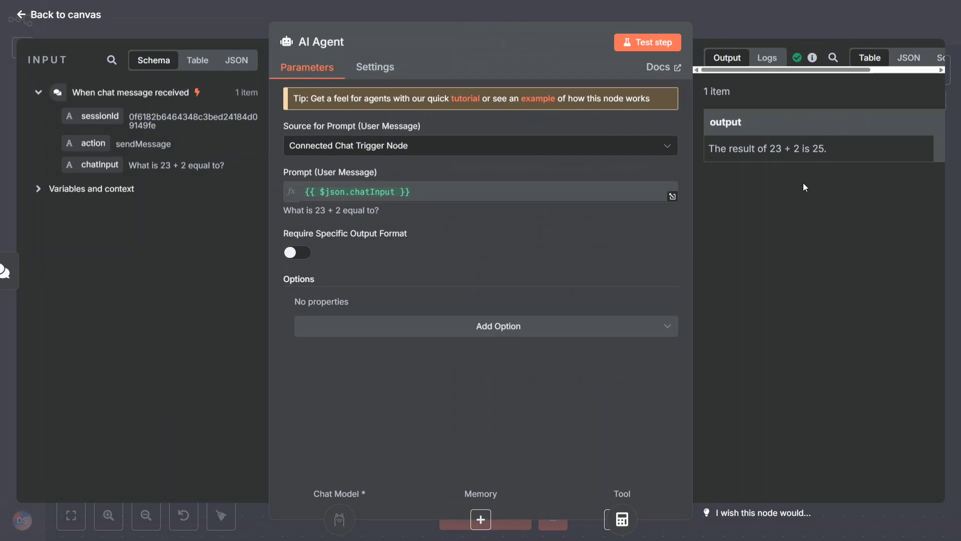
{"action": "mouse_move", "coordinate": [804, 181]}
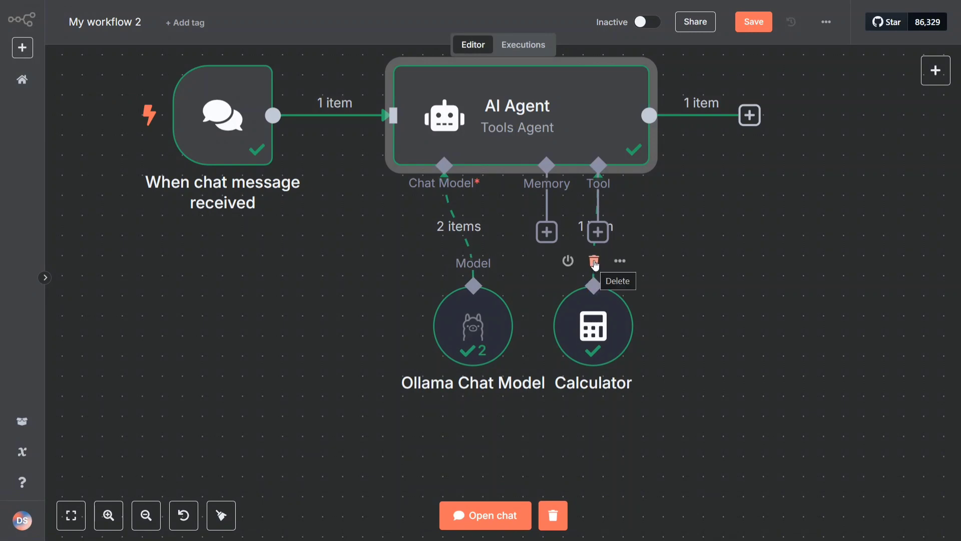
{"action": "mouse_move", "coordinate": [593, 261]}
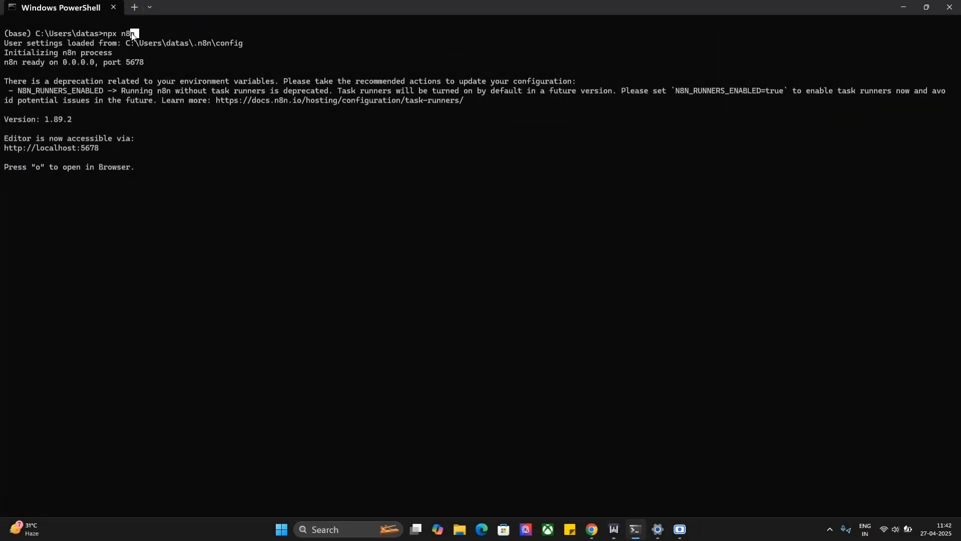
{"action": "double_click", "coordinate": [120, 33]}
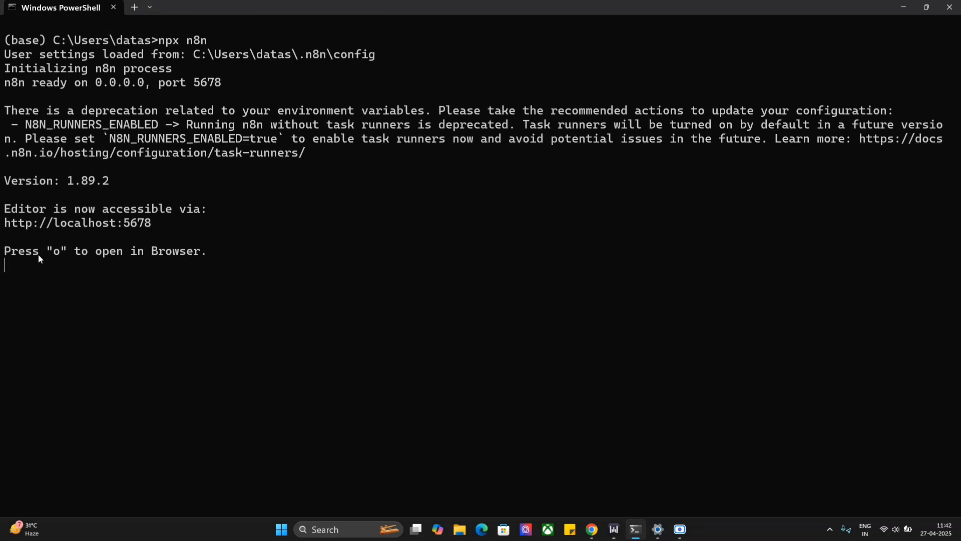
{"action": "mouse_move", "coordinate": [564, 467]}
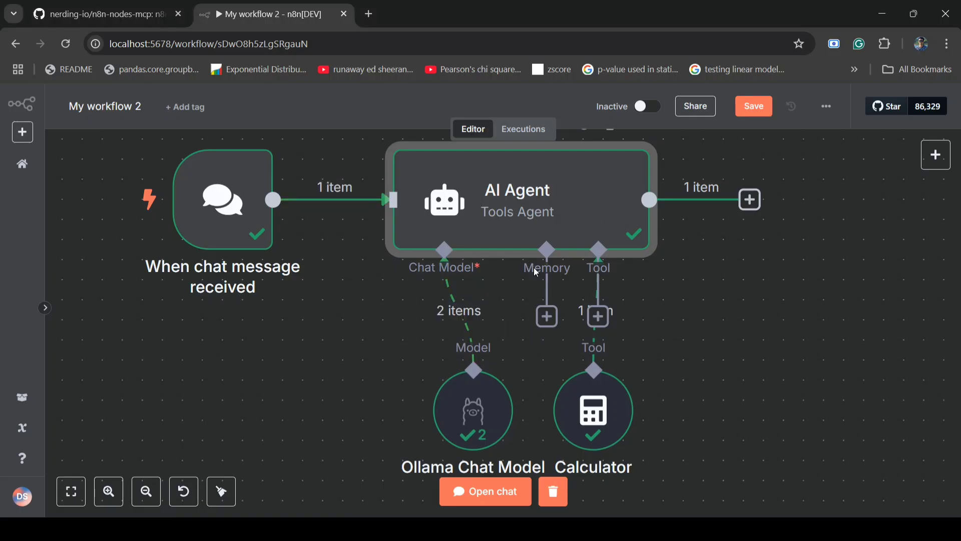
- Show the executed chat-agent workflow canvas full screen with F11
{"action": "key", "text": "f11"}
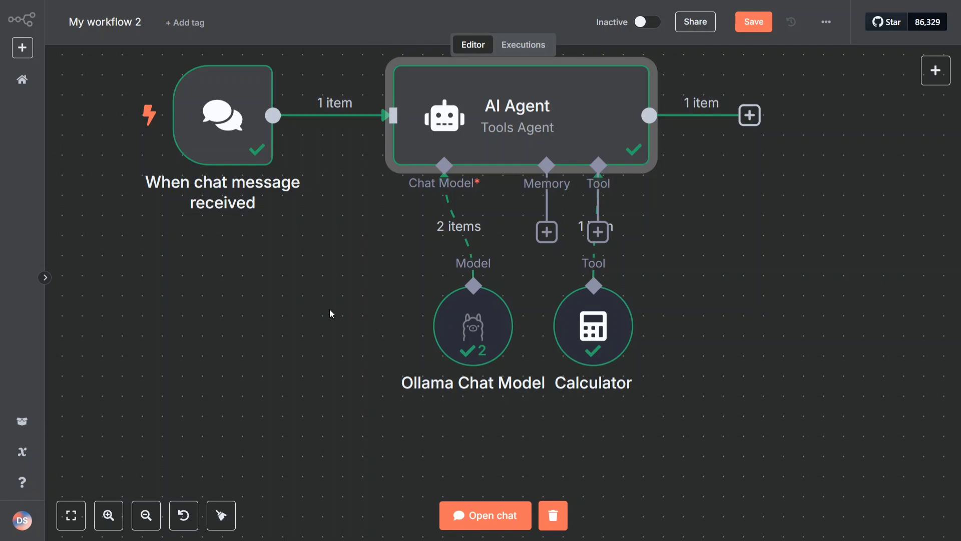
- Save My workflow 2 and create the new empty workflow My workflow 3
{"action": "left_click", "coordinate": [22, 47]}
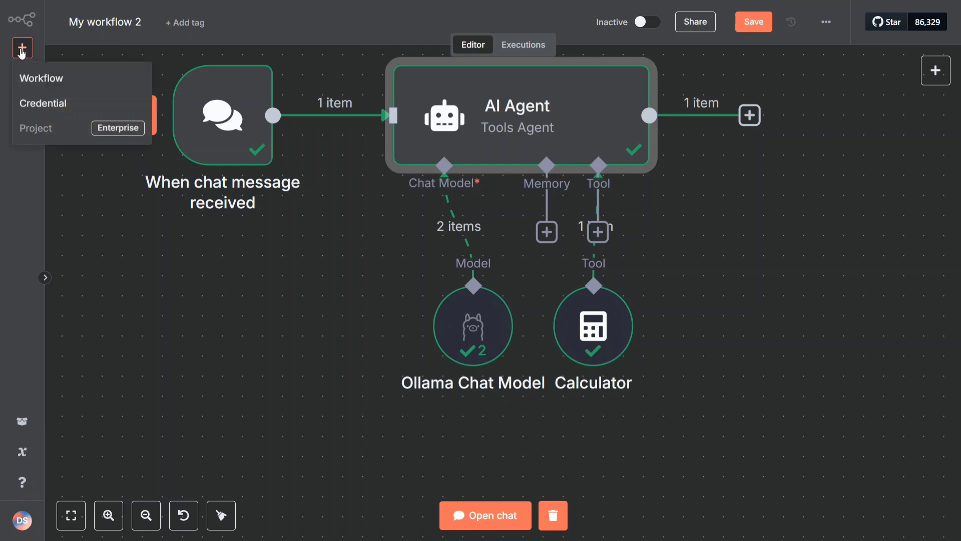
{"action": "mouse_move", "coordinate": [42, 79]}
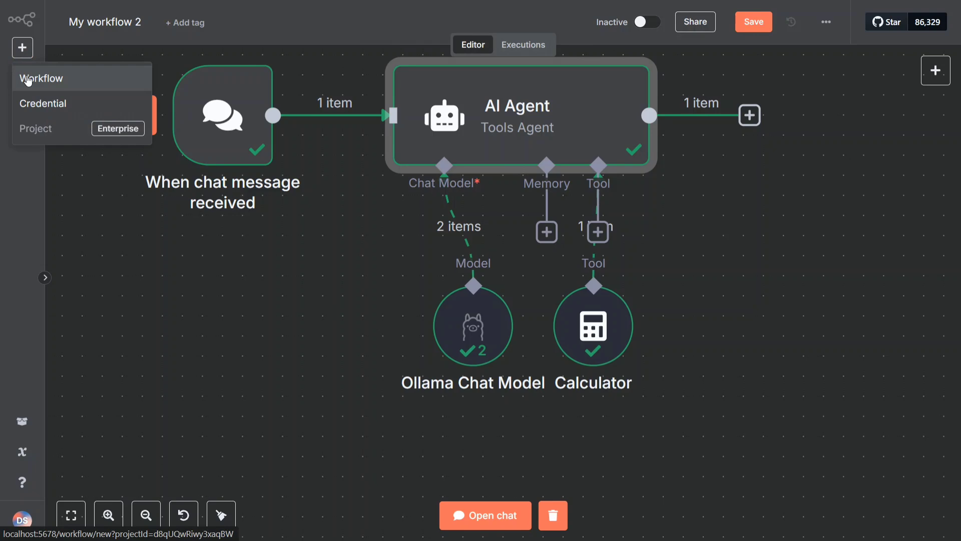
{"action": "left_click", "coordinate": [42, 78]}
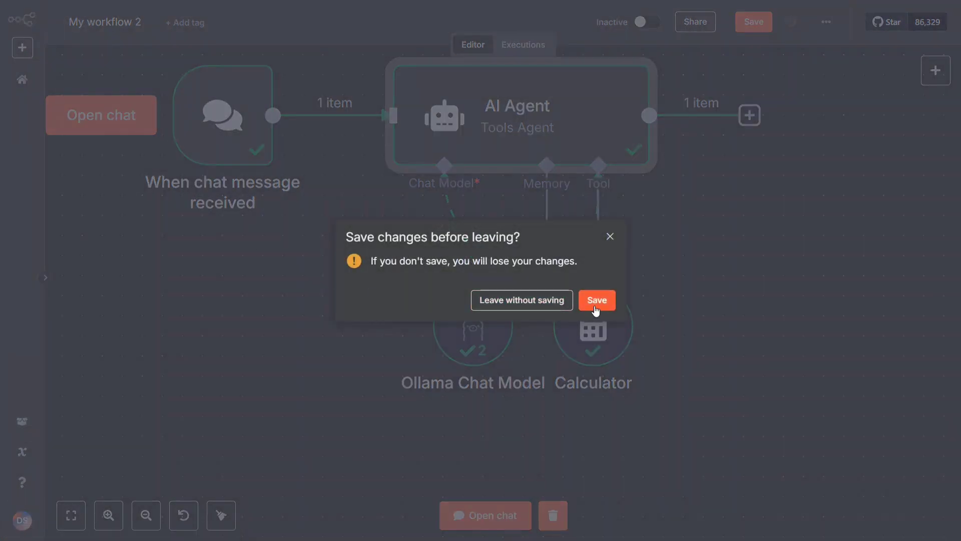
{"action": "left_click", "coordinate": [596, 299]}
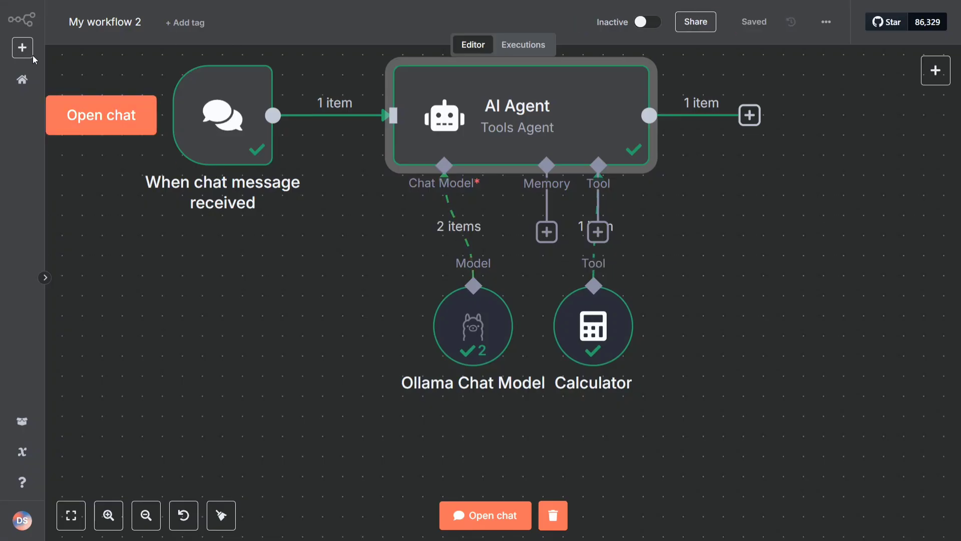
{"action": "left_click", "coordinate": [22, 47]}
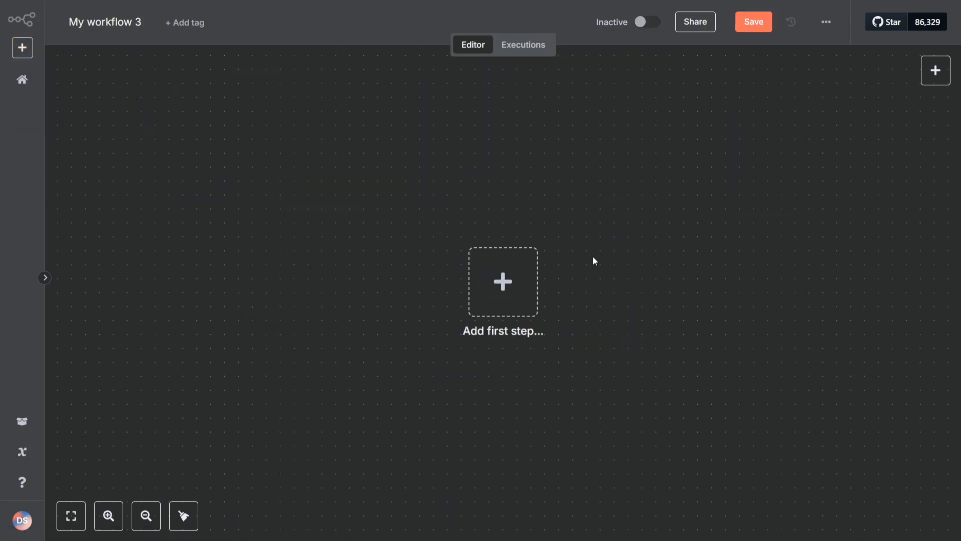
{"action": "mouse_move", "coordinate": [503, 282]}
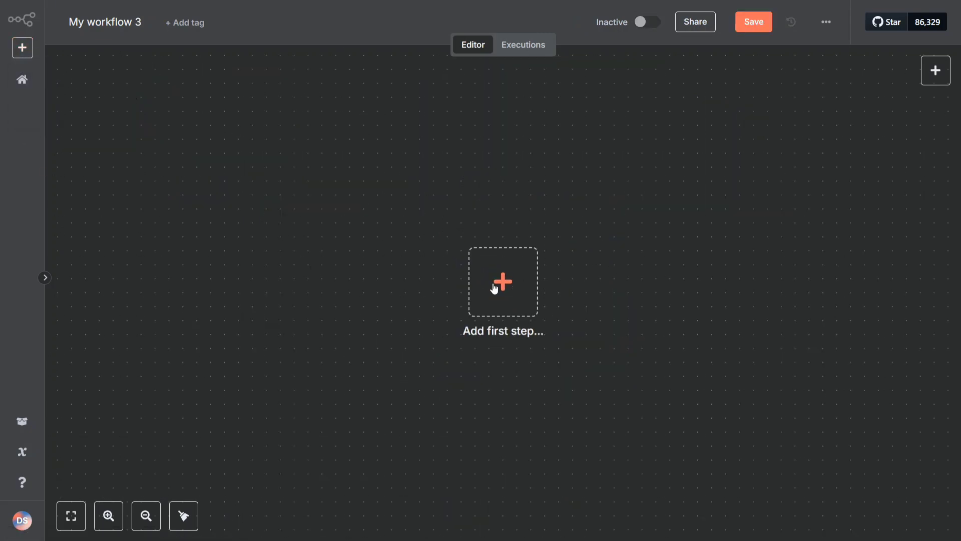
- Add a 'When chat message received' trigger as the workflow's first step
{"action": "left_click", "coordinate": [502, 281]}
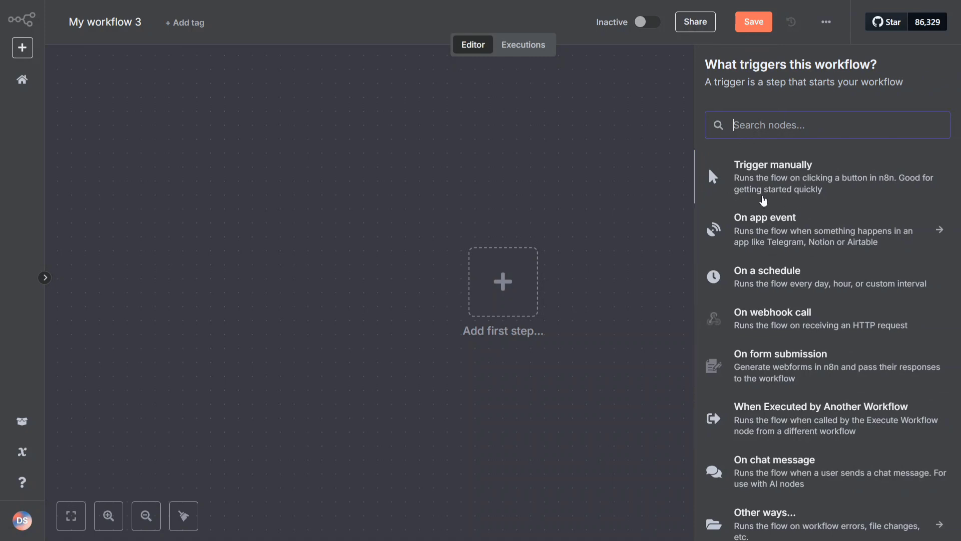
{"action": "mouse_move", "coordinate": [760, 189]}
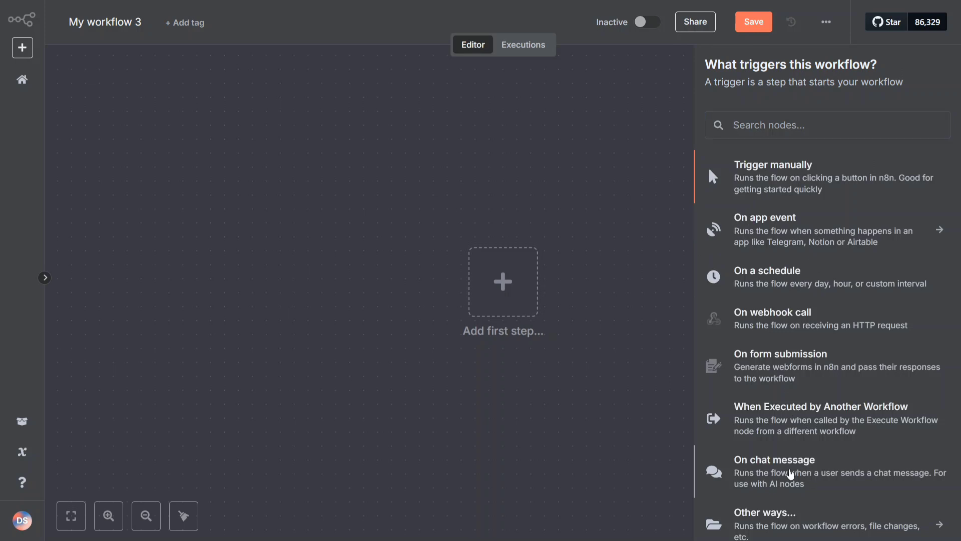
{"action": "left_click", "coordinate": [774, 460]}
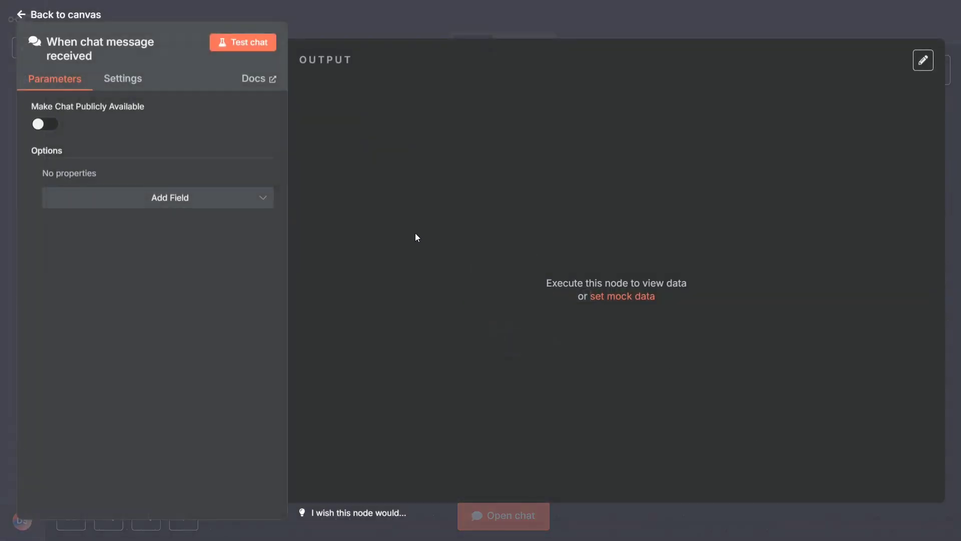
{"action": "mouse_move", "coordinate": [672, 274]}
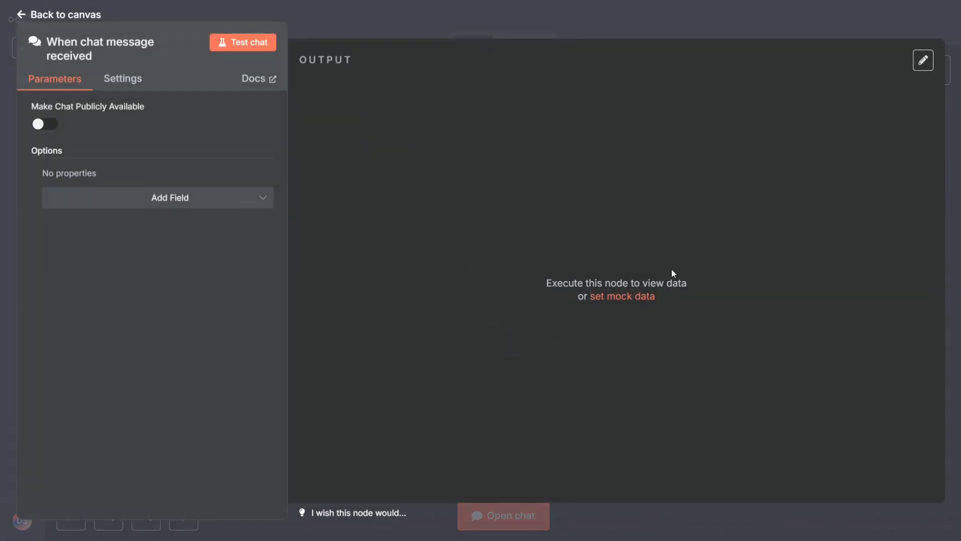
{"action": "mouse_move", "coordinate": [619, 28]}
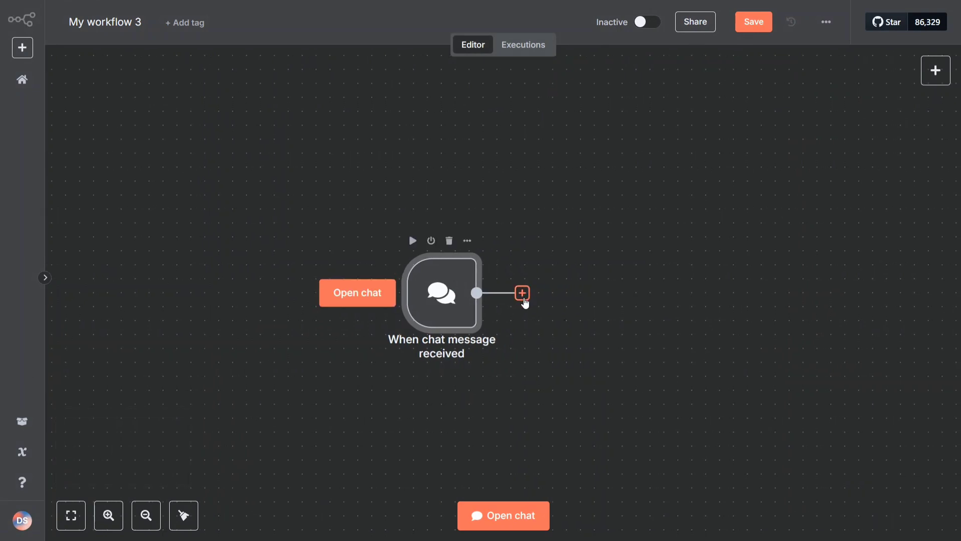
- Add an AI Agent node after the chat trigger
{"action": "left_click", "coordinate": [522, 293]}
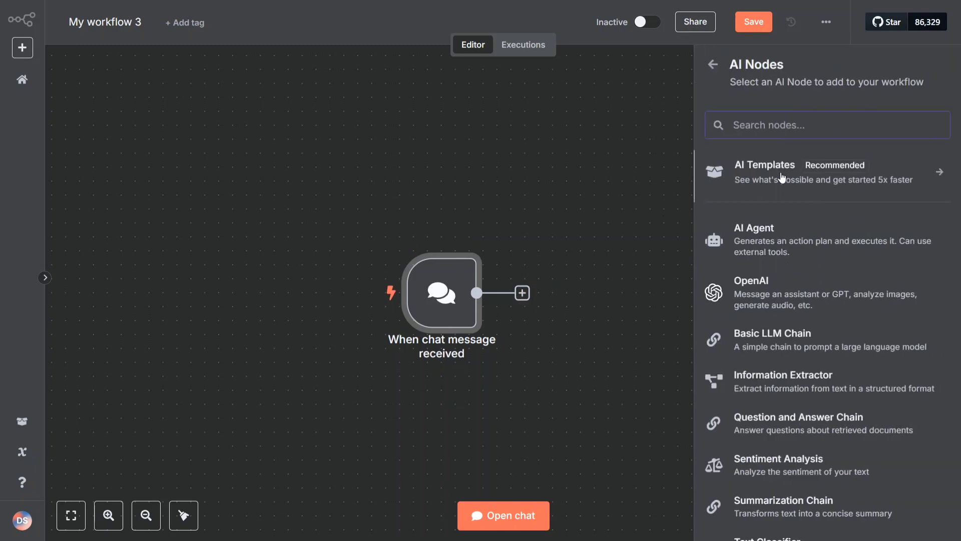
{"action": "left_click", "coordinate": [753, 228]}
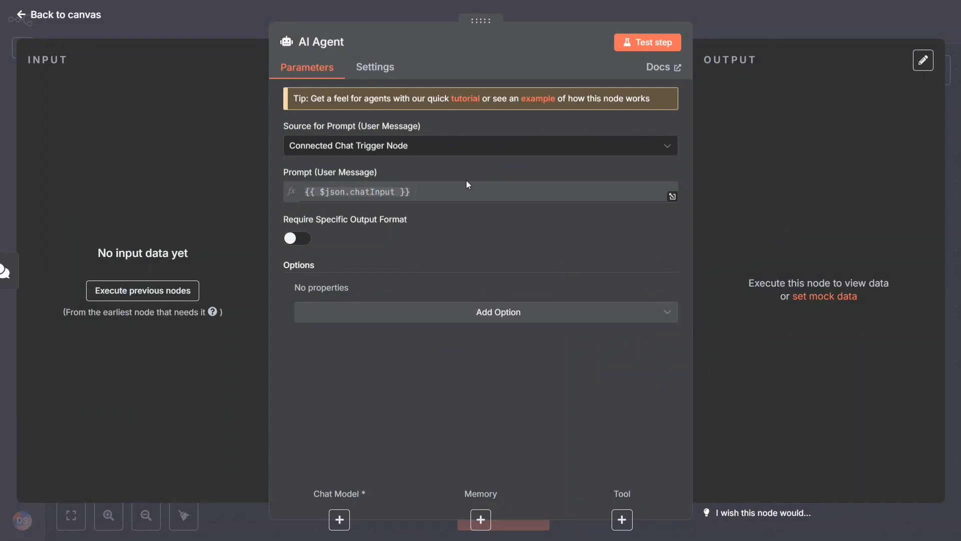
{"action": "mouse_move", "coordinate": [411, 212]}
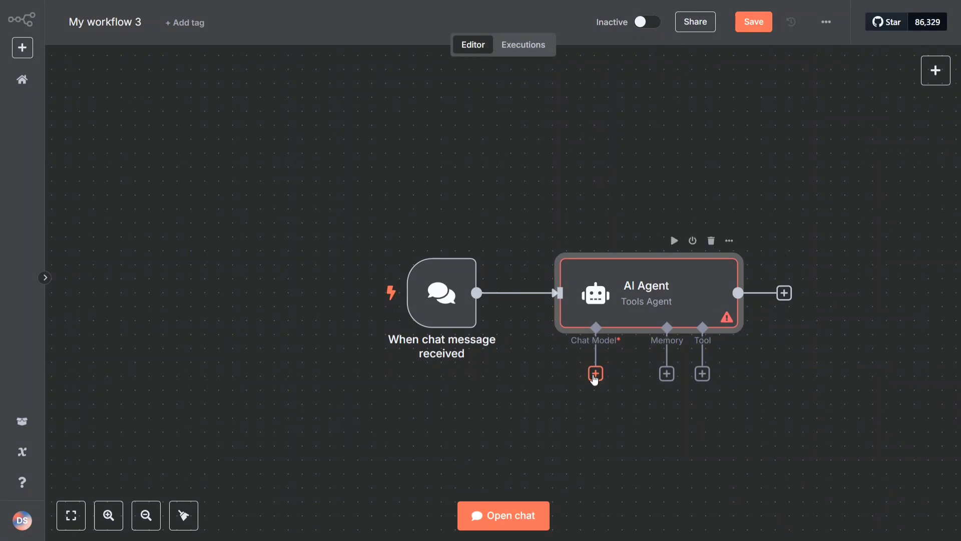
- Attach an Ollama Chat Model using qwen2.5:latest as the AI Agent's model
{"action": "left_click", "coordinate": [594, 373]}
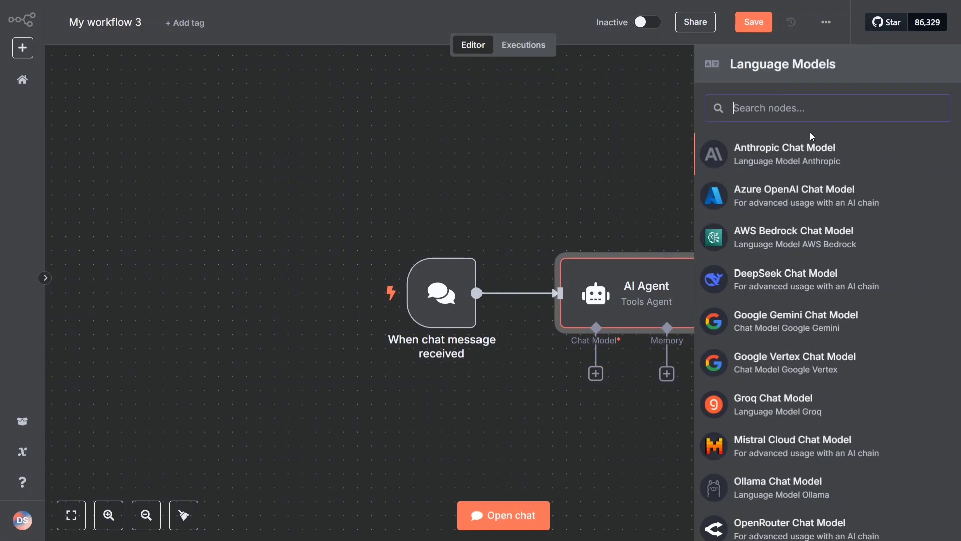
{"action": "type", "text": "OLL"}
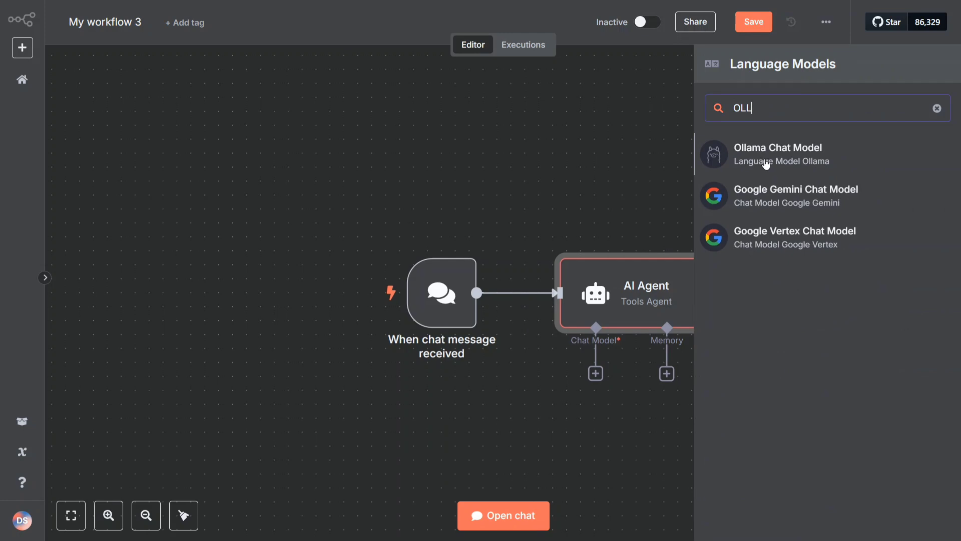
{"action": "left_click", "coordinate": [779, 154]}
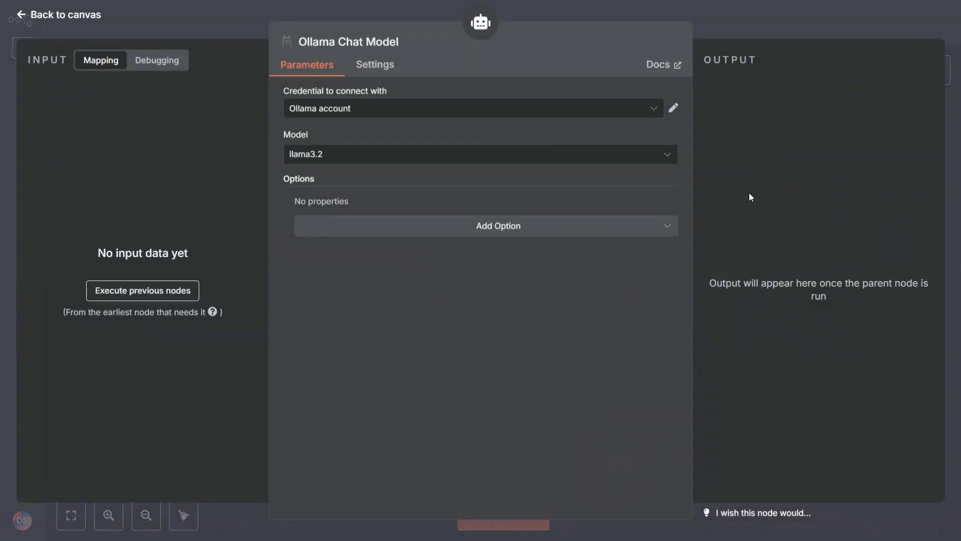
{"action": "left_click", "coordinate": [479, 154]}
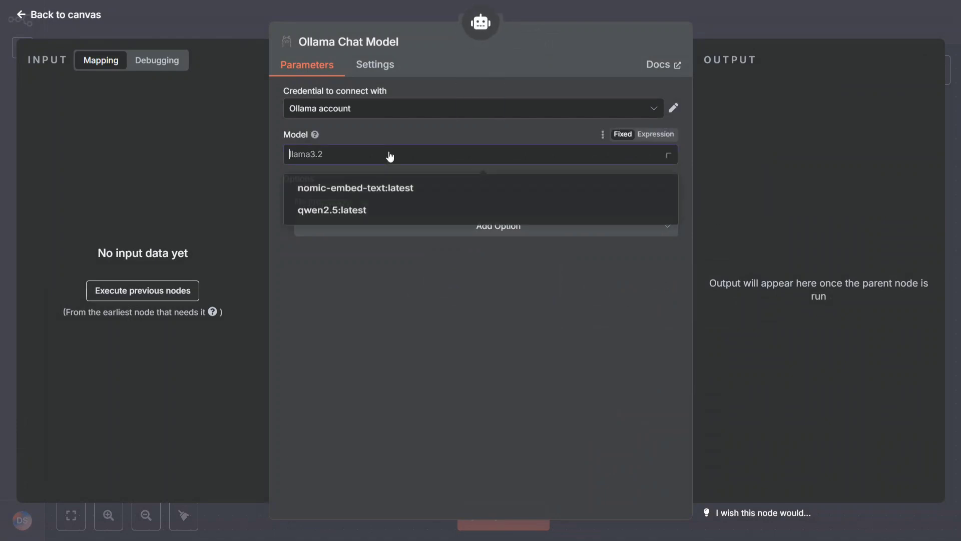
{"action": "left_click", "coordinate": [331, 209]}
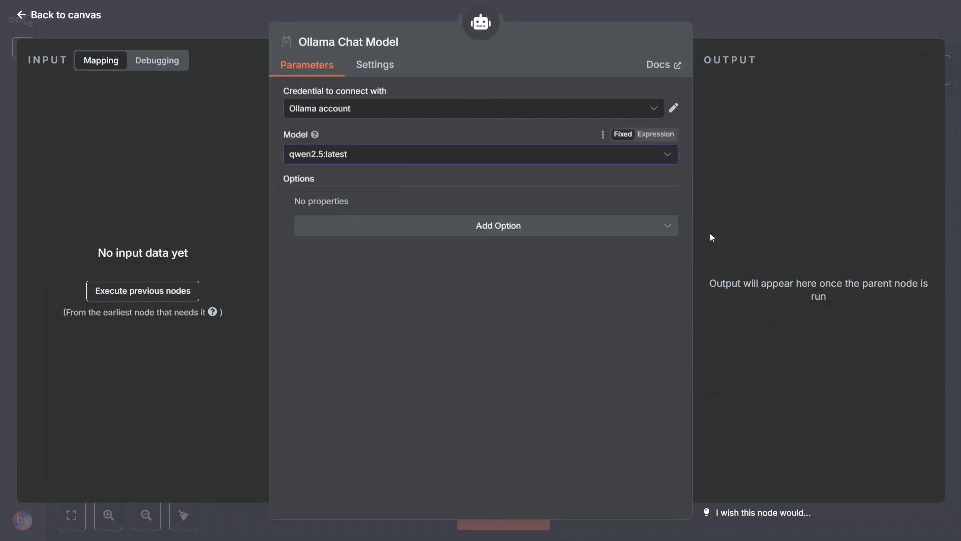
{"action": "mouse_move", "coordinate": [764, 17]}
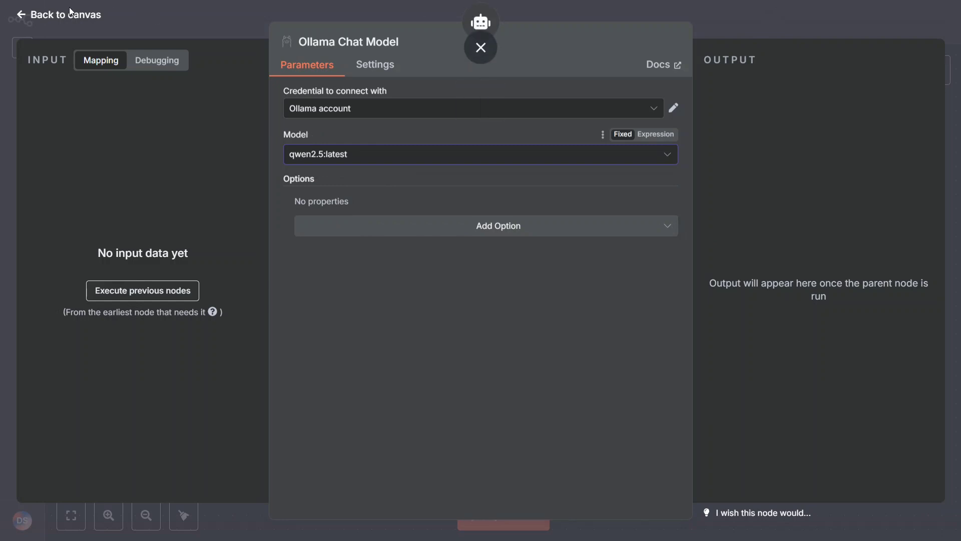
{"action": "left_click", "coordinate": [481, 48]}
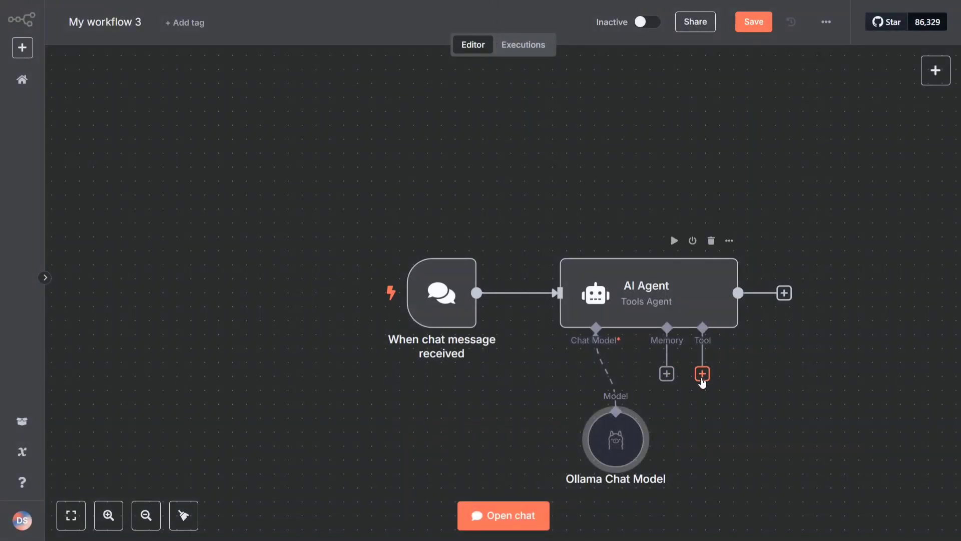
- Attach a Calculator tool to the AI Agent from the tools list
{"action": "left_click", "coordinate": [703, 373]}
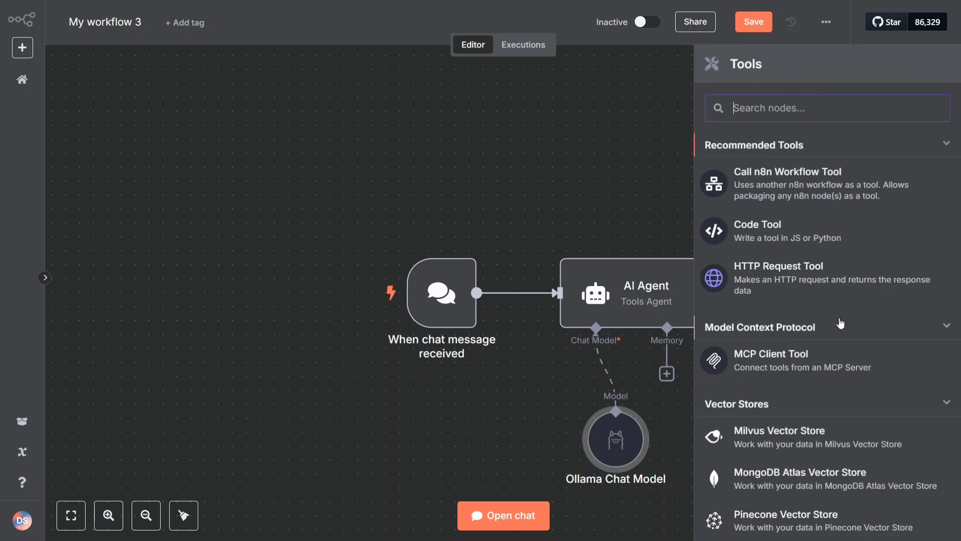
{"action": "scroll", "scroll_direction": "down", "scroll_amount": 3}
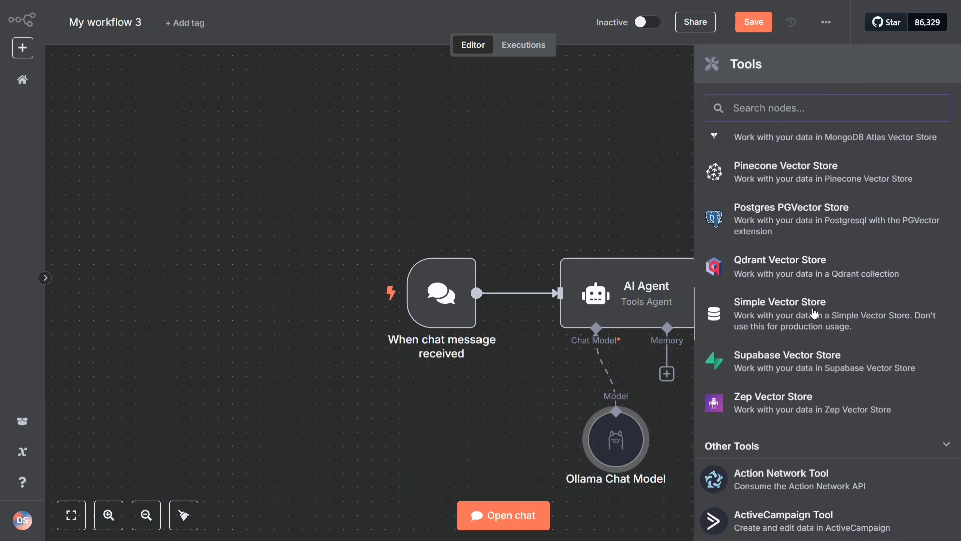
{"action": "scroll", "scroll_direction": "down", "scroll_amount": 3}
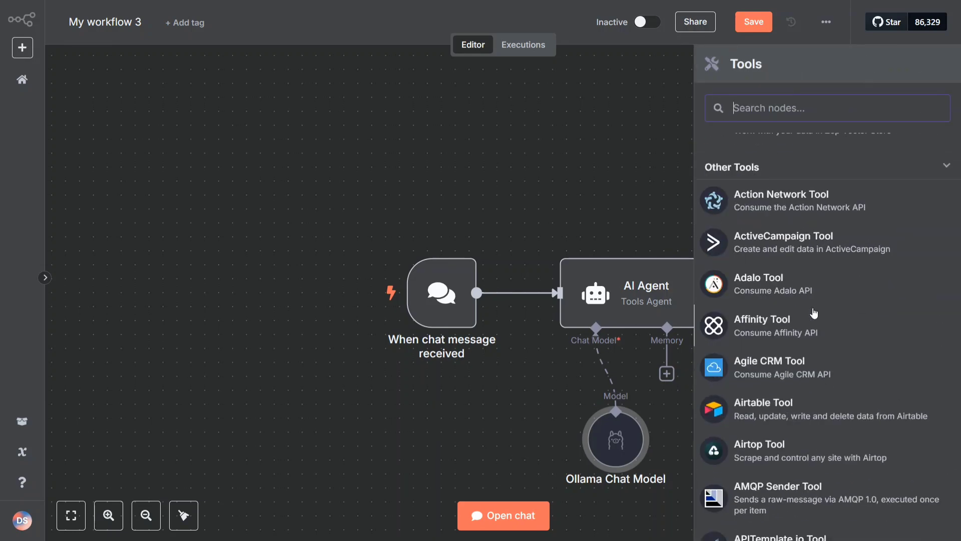
{"action": "scroll", "scroll_direction": "down", "scroll_amount": 3}
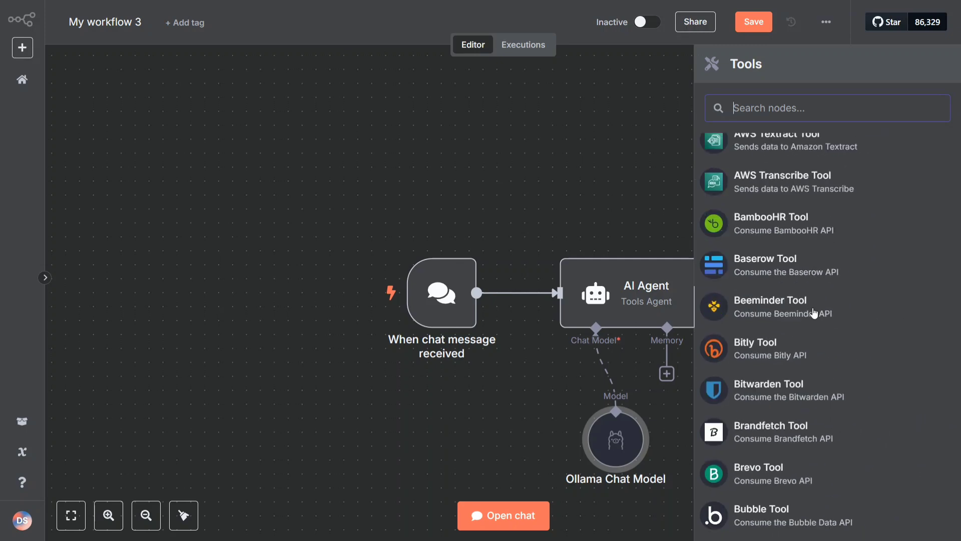
{"action": "scroll", "scroll_direction": "down", "scroll_amount": 3}
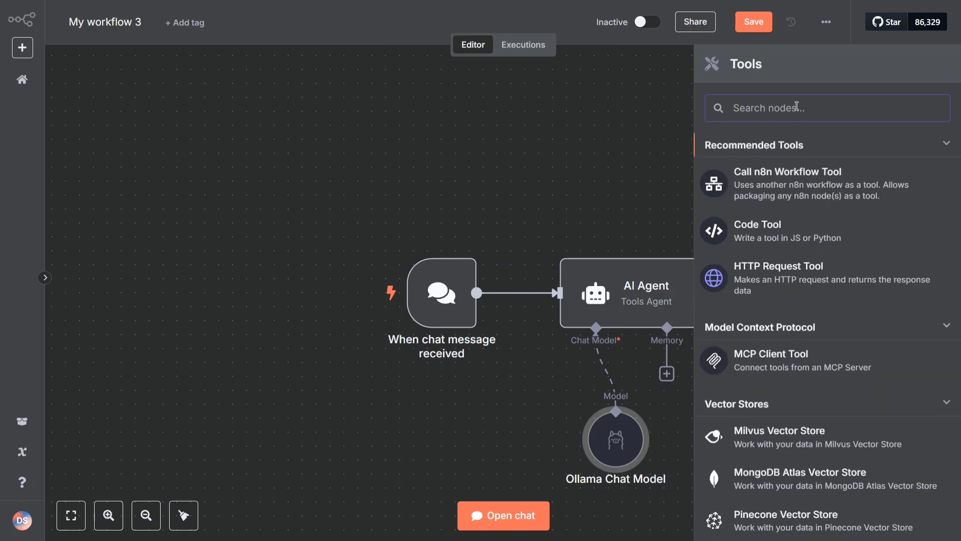
{"action": "type", "text": "CA"}
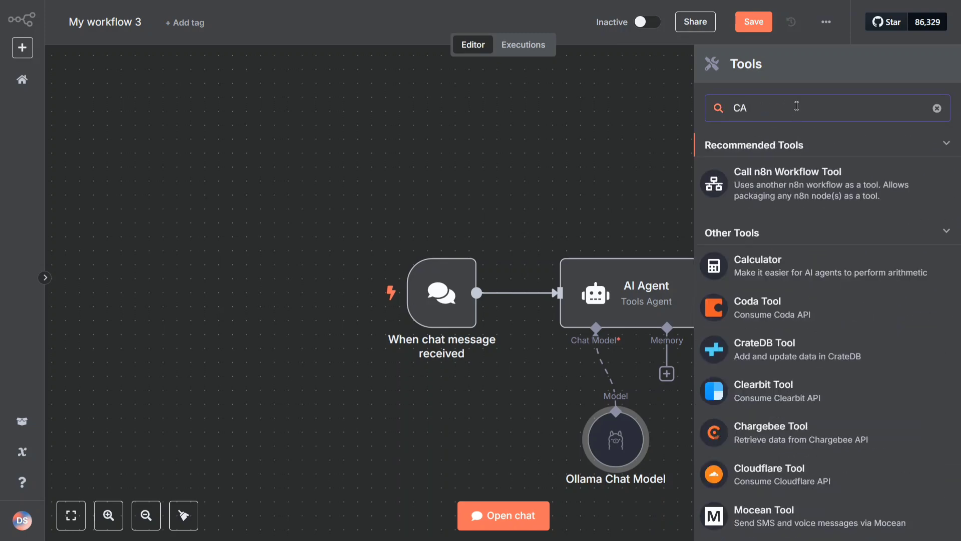
{"action": "left_click", "coordinate": [758, 260]}
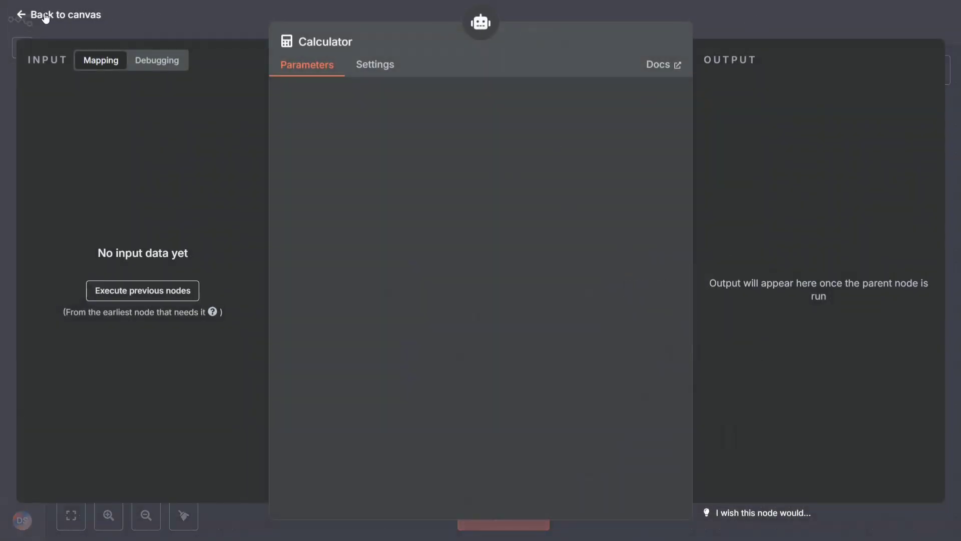
{"action": "left_click", "coordinate": [62, 15]}
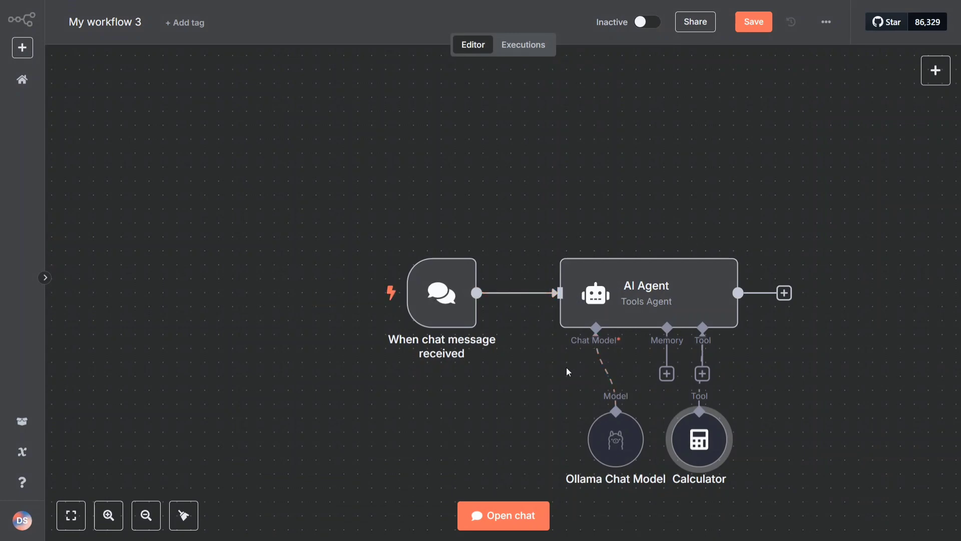
{"action": "mouse_move", "coordinate": [481, 362]}
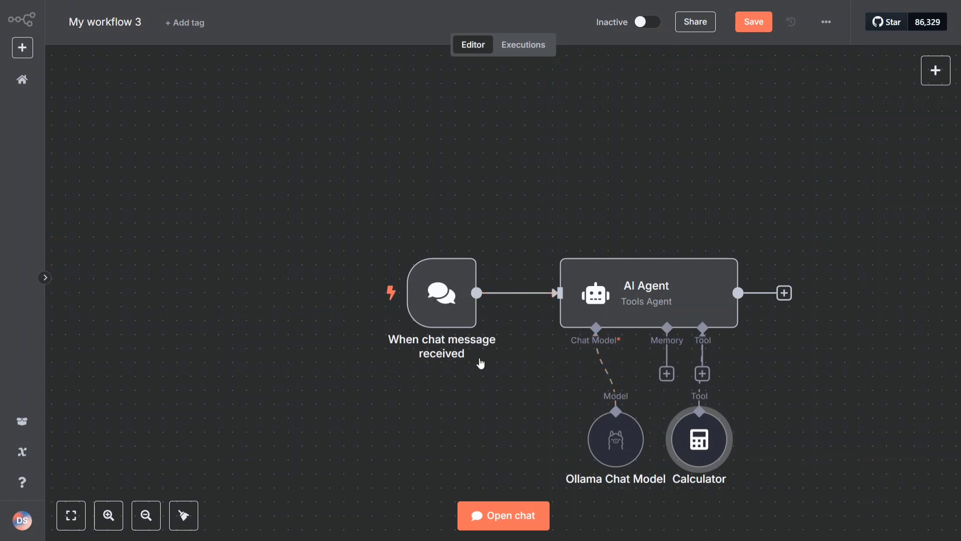
- Send 'What is fifty plus twenty?' in chat and get the answer seventy
{"action": "left_click", "coordinate": [503, 515]}
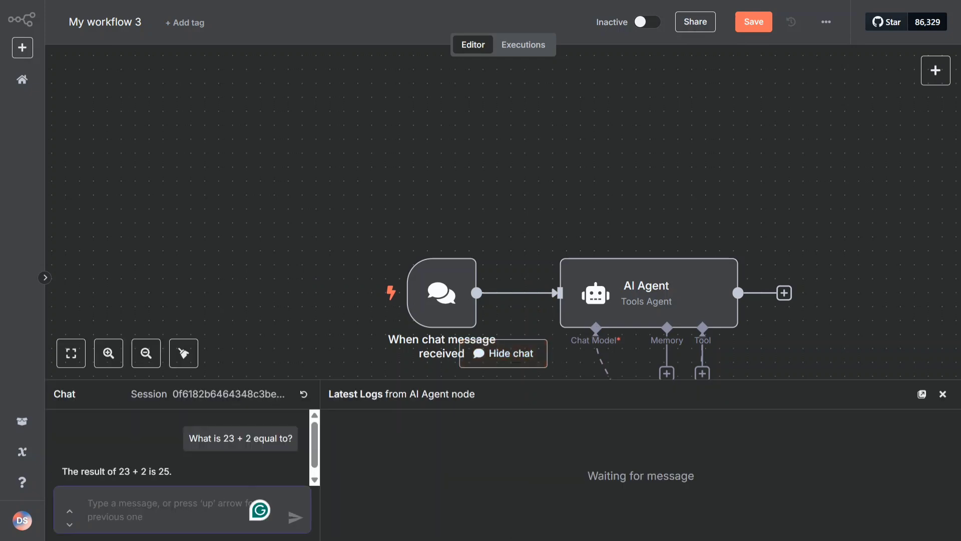
{"action": "left_click", "coordinate": [171, 509]}
{"action": "type", "text": "What is fifty plus twenty?"}
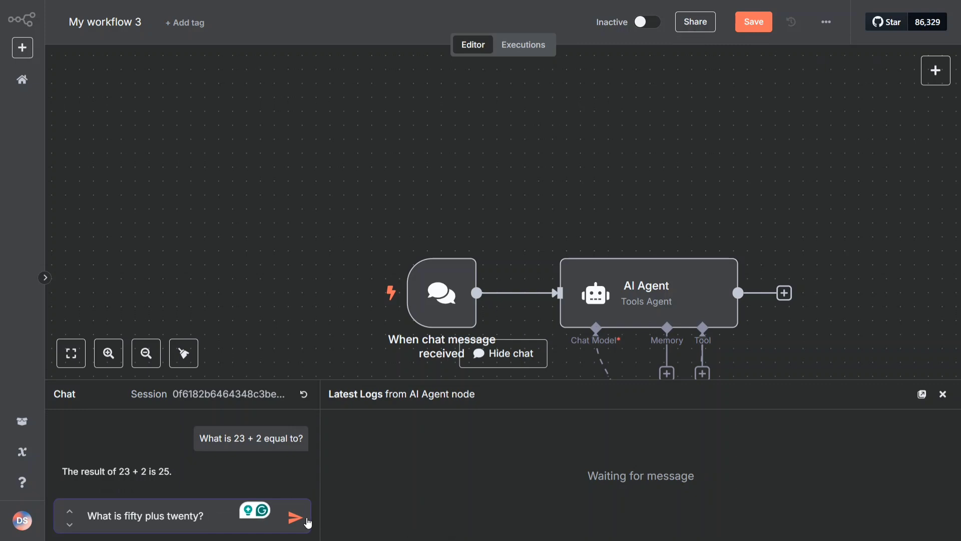
{"action": "left_click", "coordinate": [295, 516]}
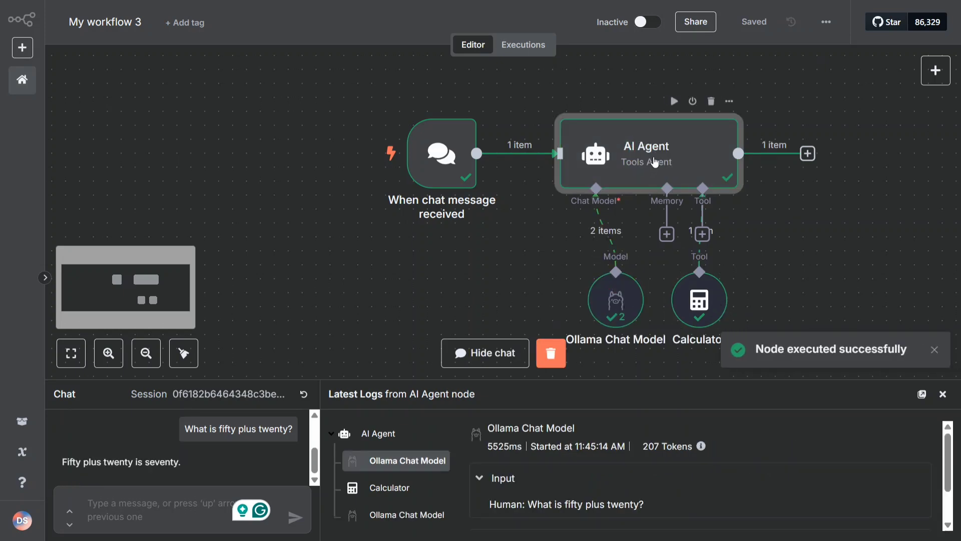
{"action": "double_click", "coordinate": [647, 153]}
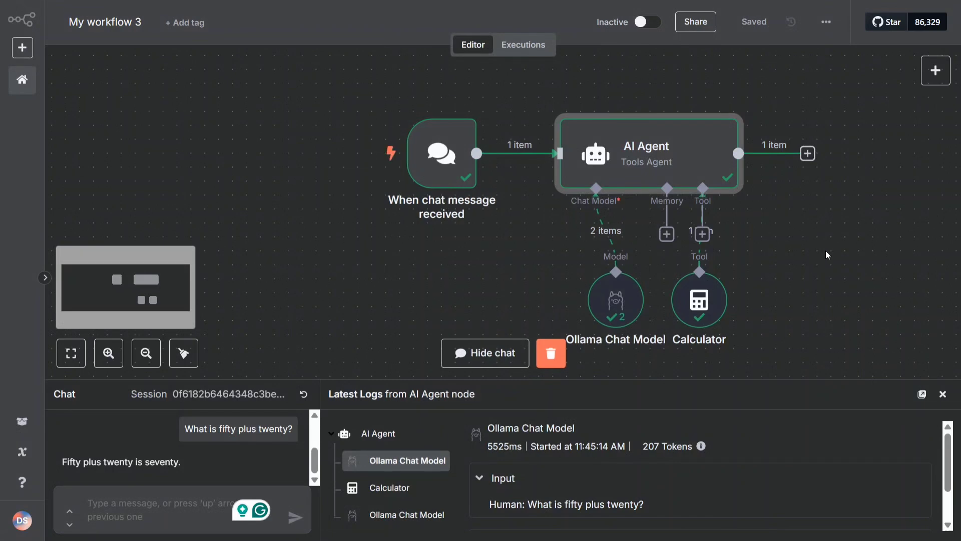
{"action": "mouse_move", "coordinate": [718, 241]}
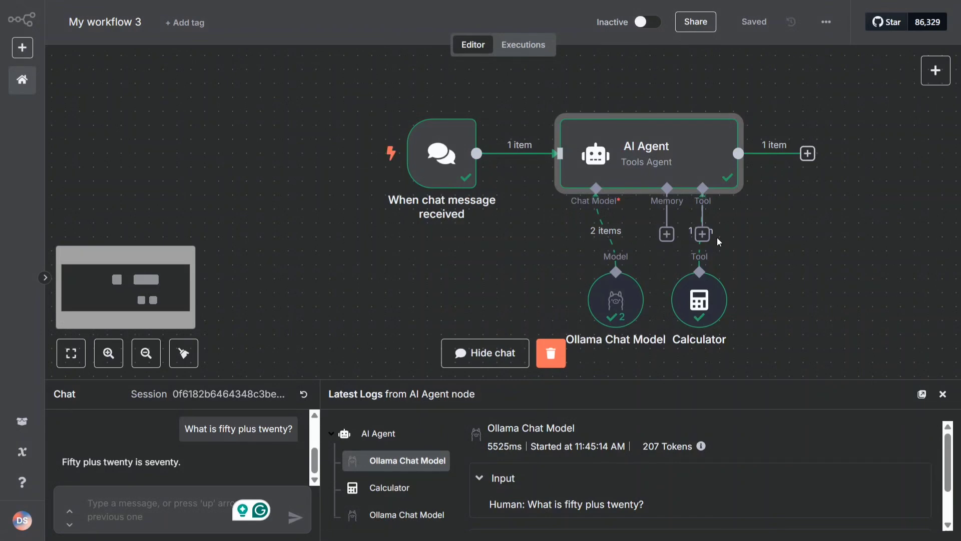
- Attach a Date & Time Tool to the AI Agent from the tools list
{"action": "left_click", "coordinate": [703, 233]}
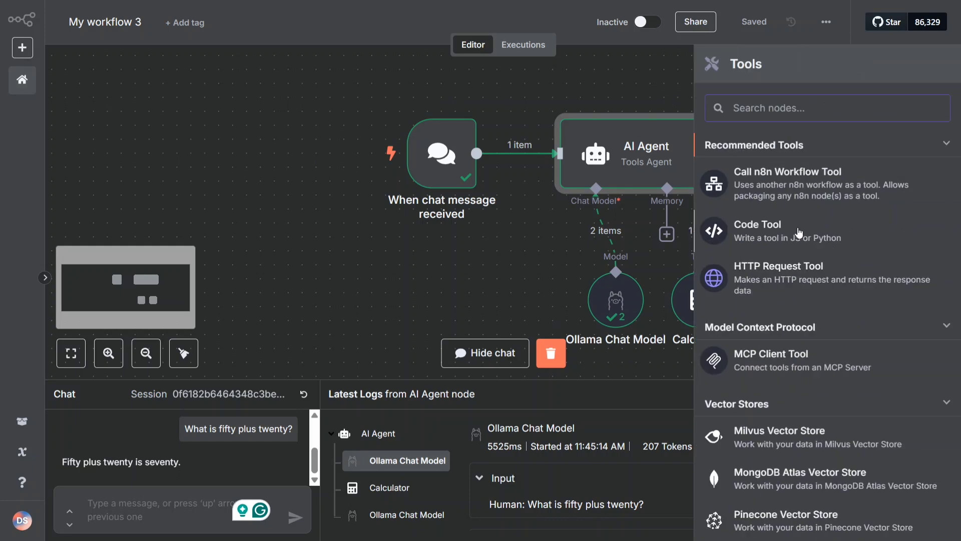
{"action": "scroll", "scroll_direction": "down", "scroll_amount": 3}
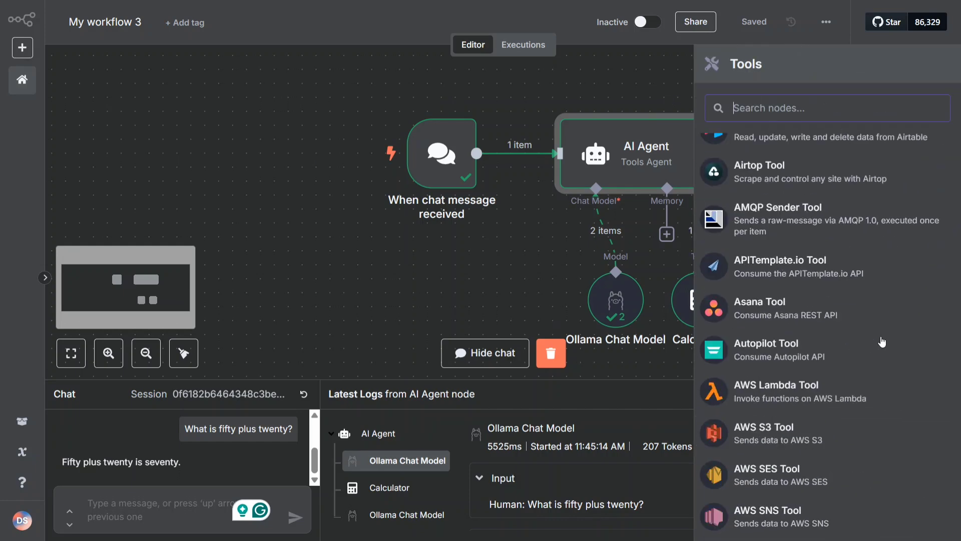
{"action": "scroll", "scroll_direction": "down", "scroll_amount": 3}
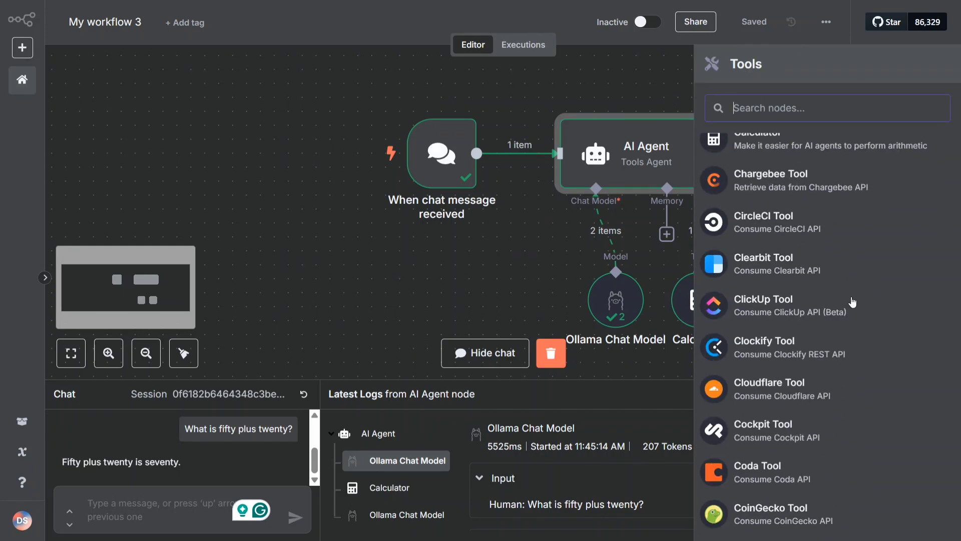
{"action": "scroll", "scroll_direction": "down", "scroll_amount": 3}
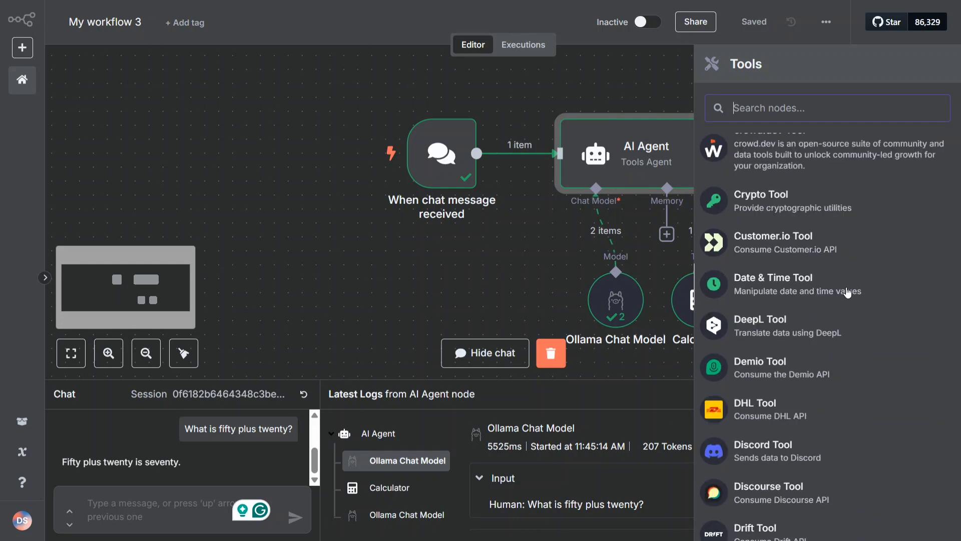
{"action": "scroll", "scroll_direction": "down", "scroll_amount": 3}
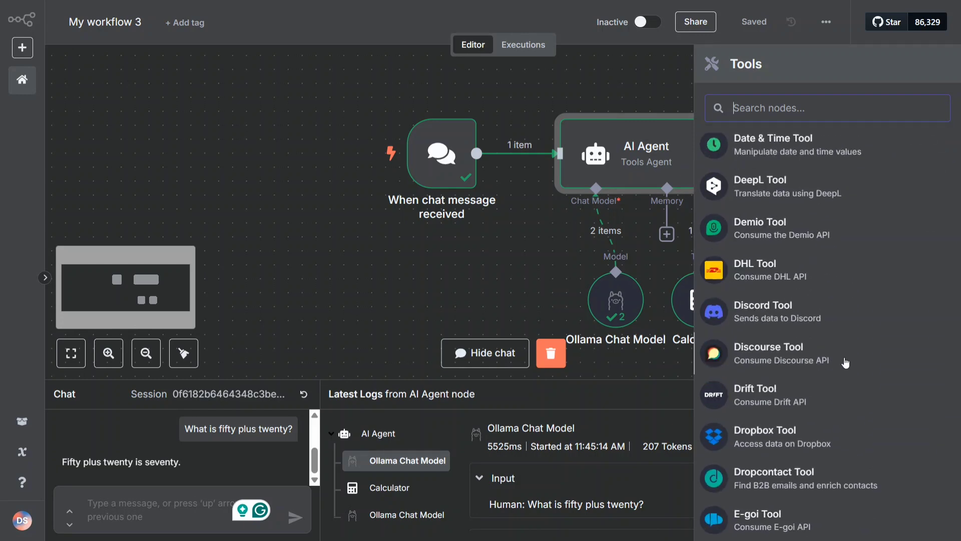
{"action": "scroll", "scroll_direction": "down", "scroll_amount": 3}
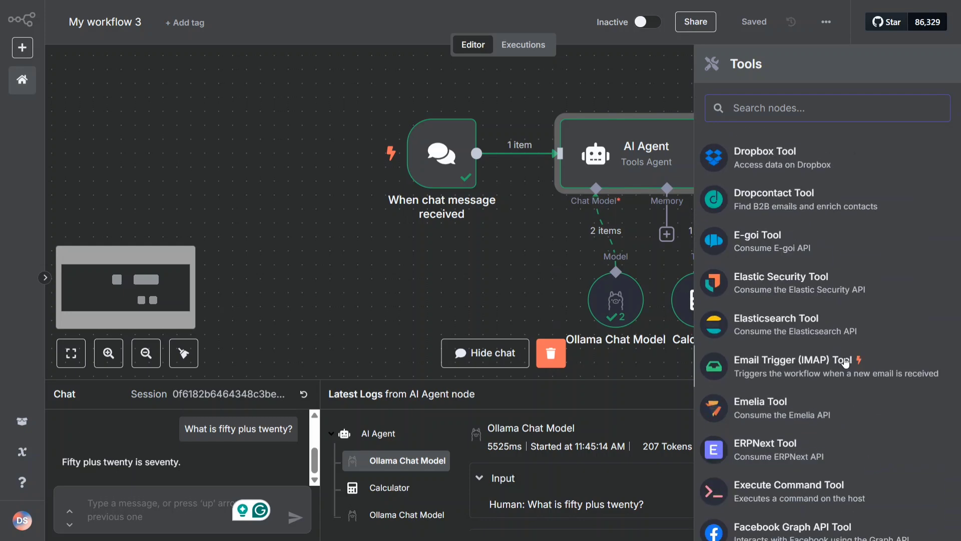
{"action": "scroll", "scroll_direction": "down", "scroll_amount": 3}
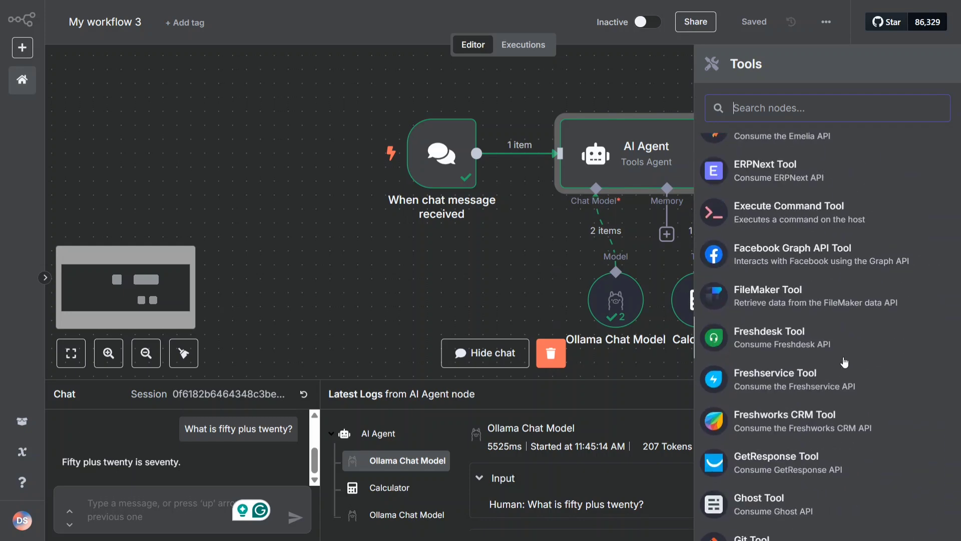
{"action": "scroll", "scroll_direction": "down", "scroll_amount": 3}
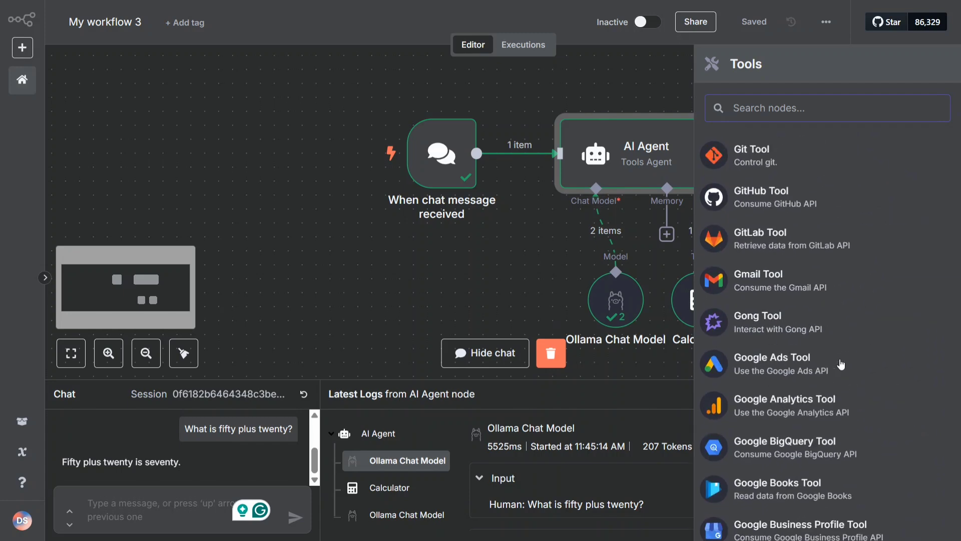
{"action": "scroll", "scroll_direction": "down", "scroll_amount": 3}
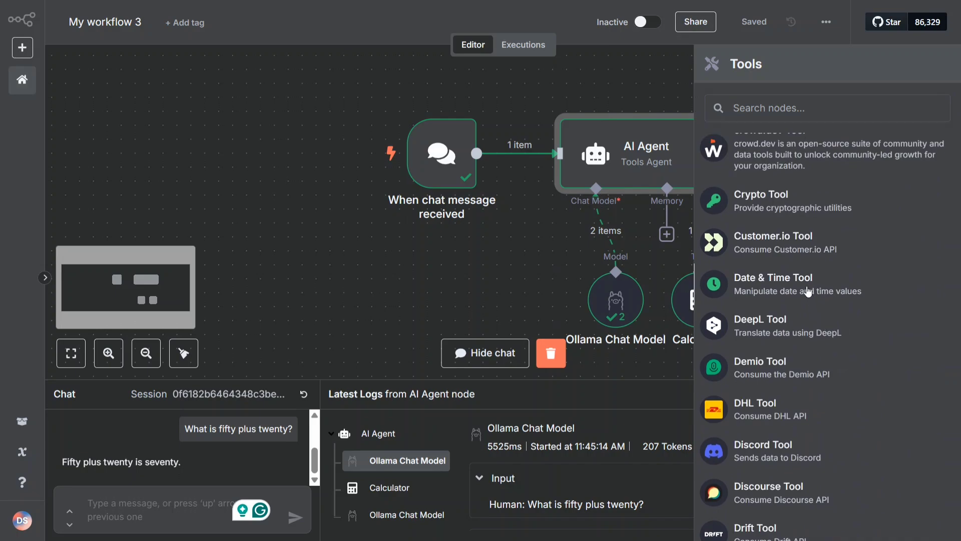
{"action": "left_click", "coordinate": [772, 278]}
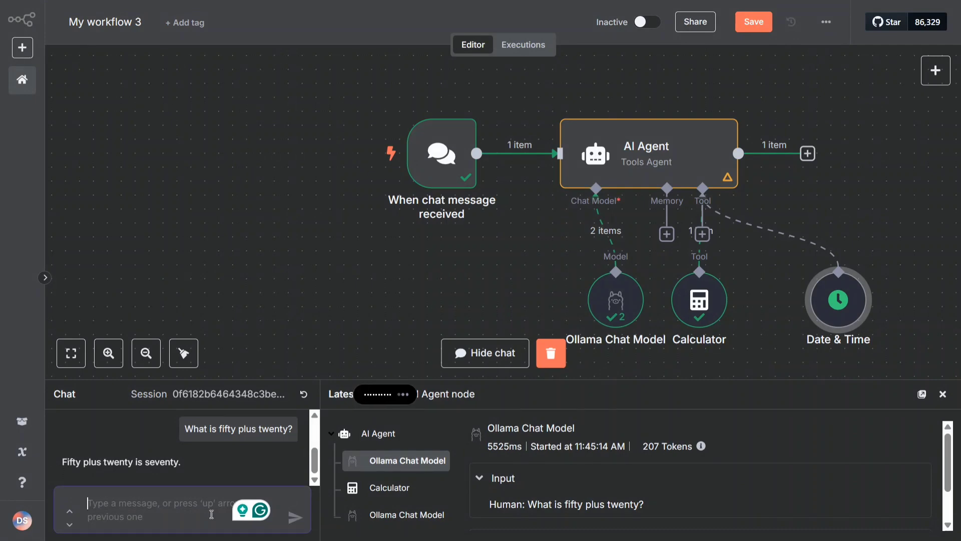
- Ask the agent for the date seven days from today and receive May 4, 2025
{"action": "type", "text": "What is the date after seven days from today's date?"}
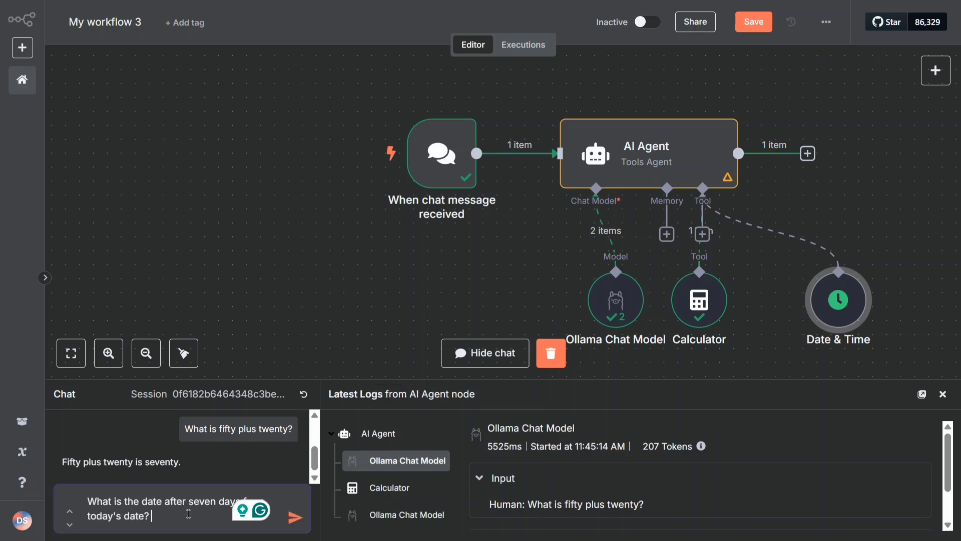
{"action": "left_click", "coordinate": [294, 518]}
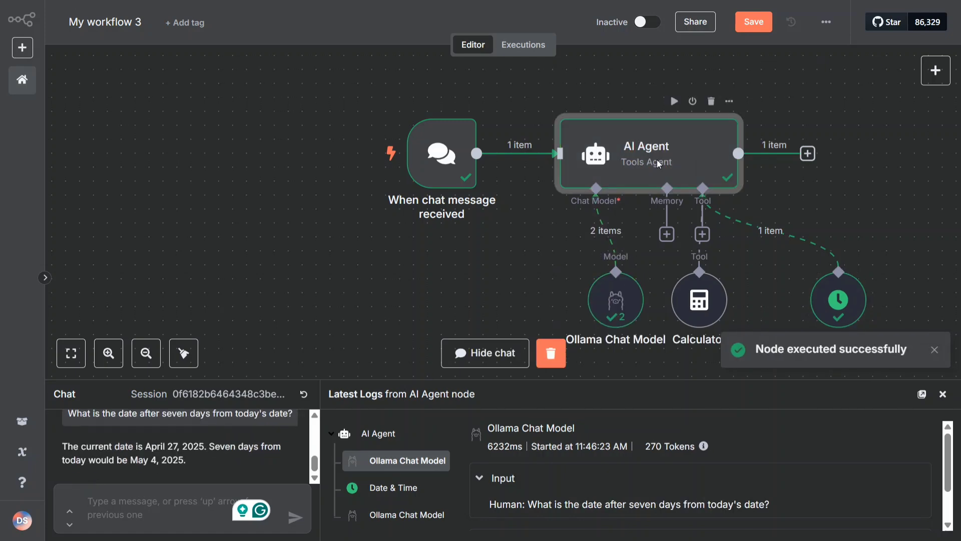
{"action": "double_click", "coordinate": [646, 153]}
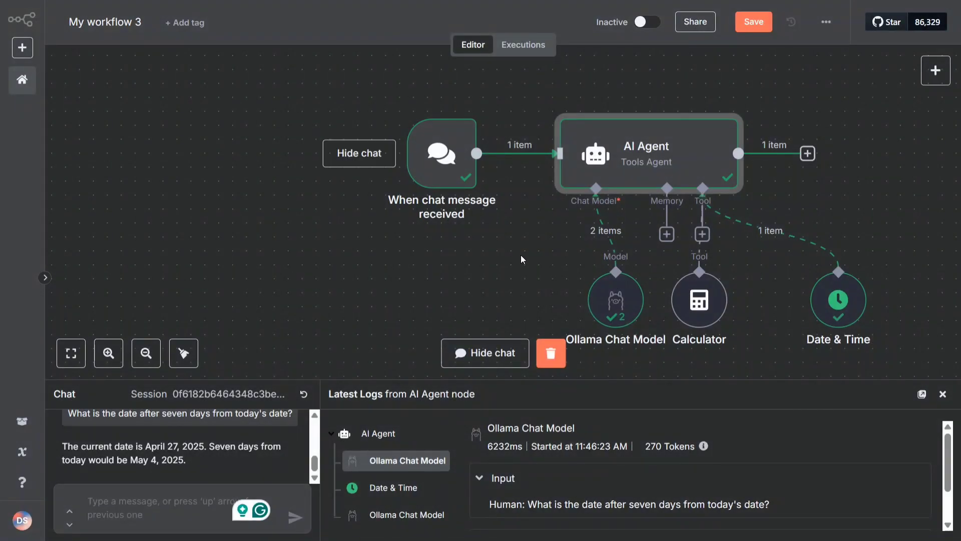
{"action": "mouse_move", "coordinate": [736, 255]}
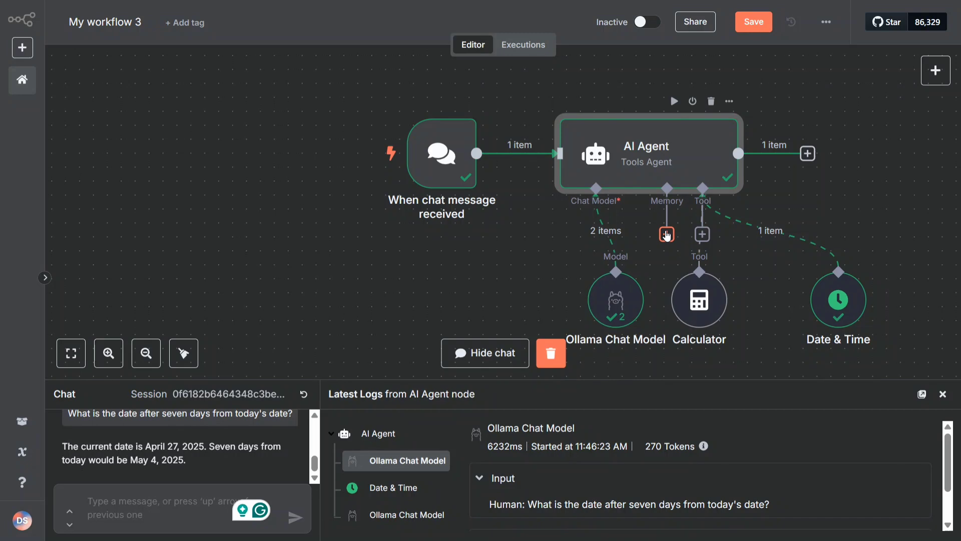
{"action": "mouse_move", "coordinate": [853, 80]}
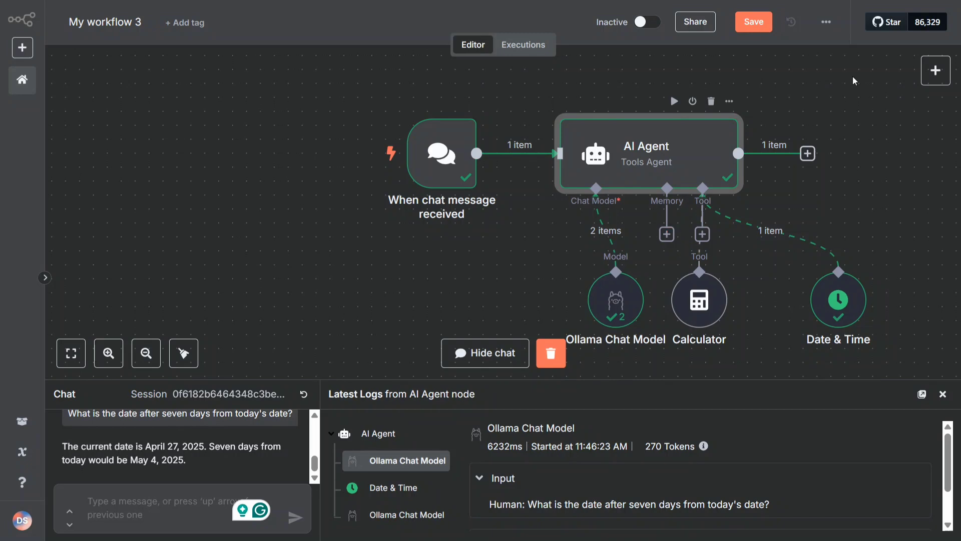
- Bring up the 'What happens next?' panel to choose the next node for the workflow
{"action": "left_click", "coordinate": [808, 153]}
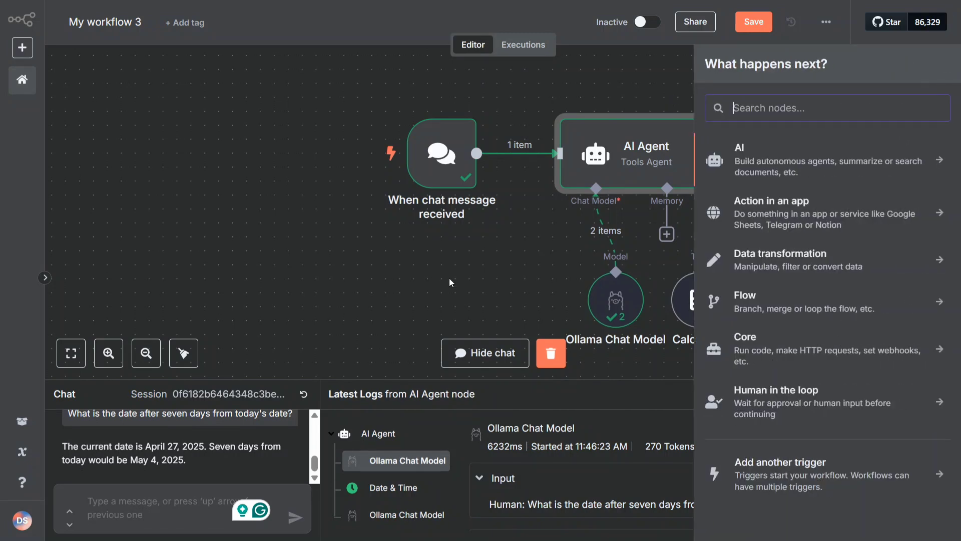